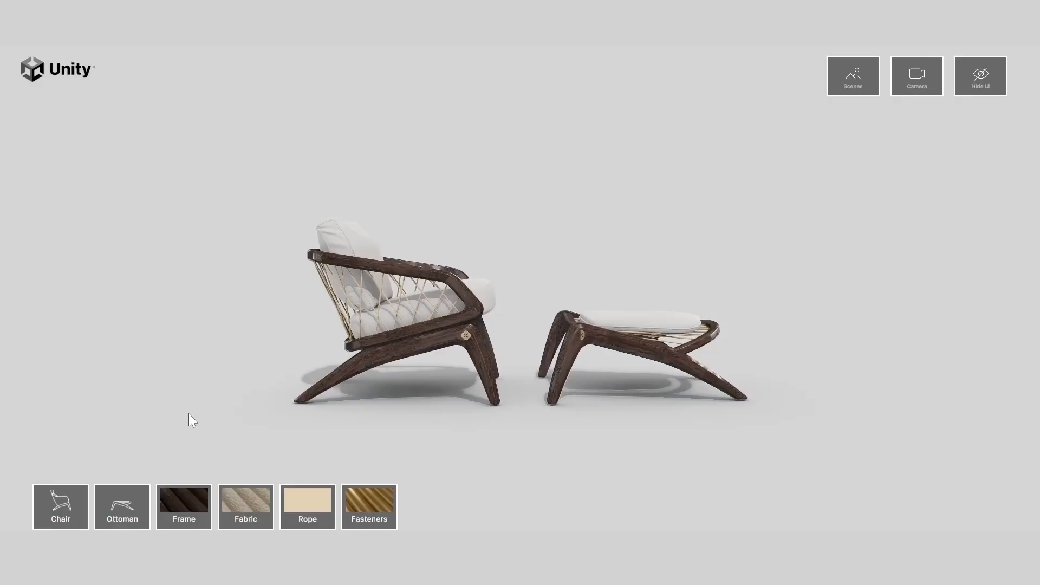
Create a Universal 3D project named Config and view the repository's Code clone options.
click(60, 506)
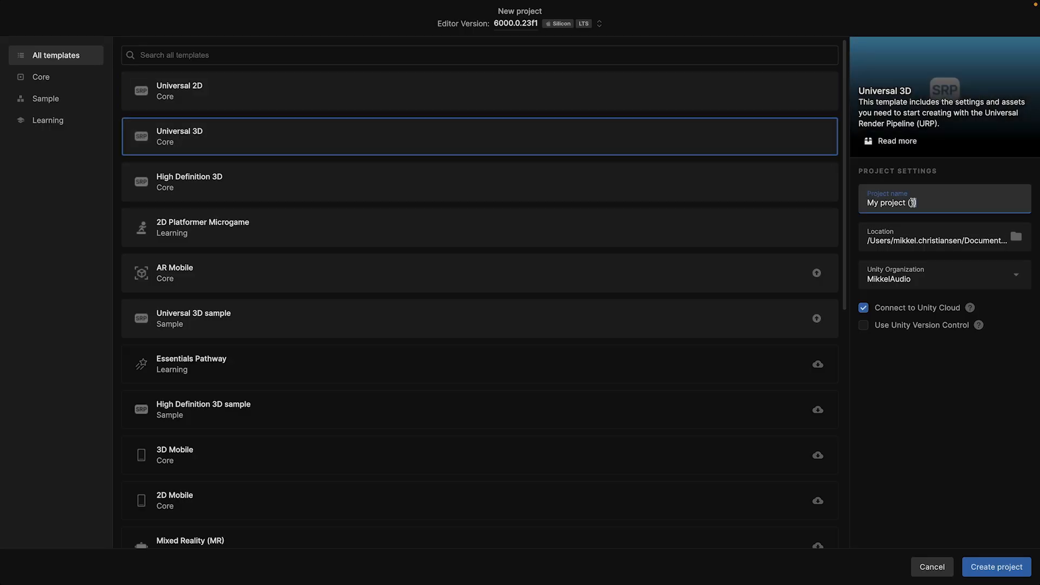
text(Config)
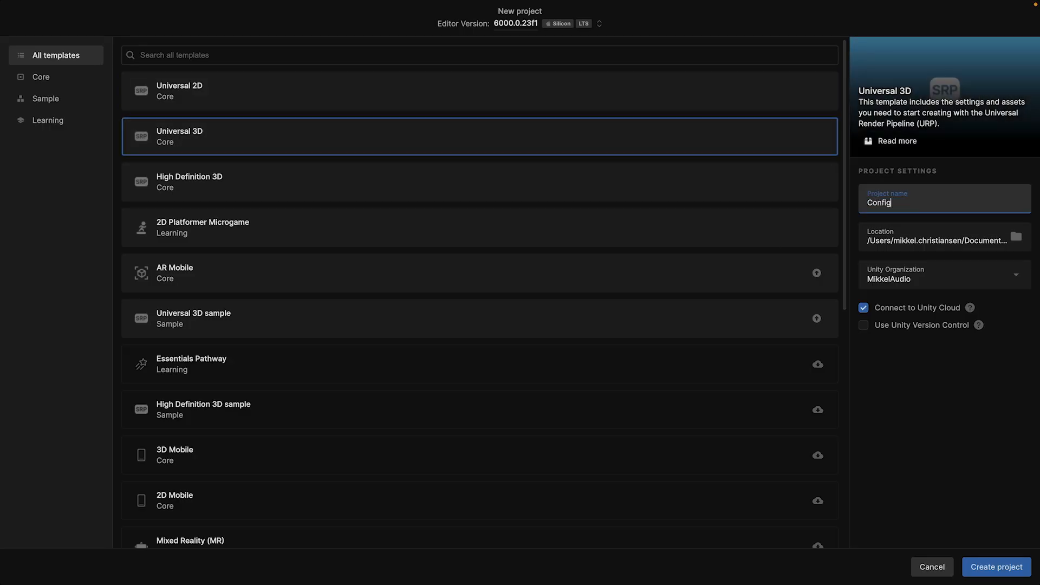
text(3)
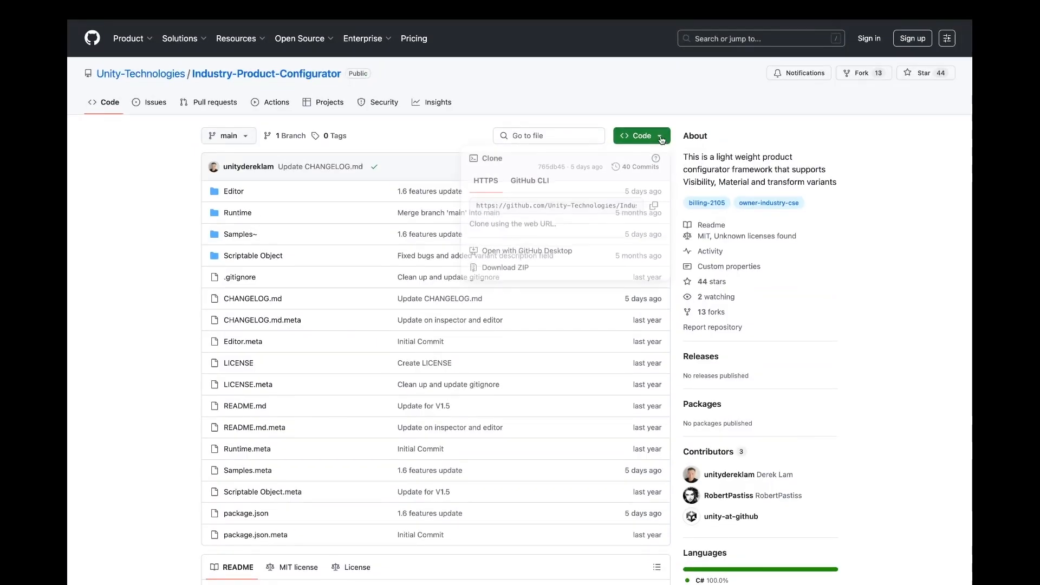
mouse_move(653, 207)
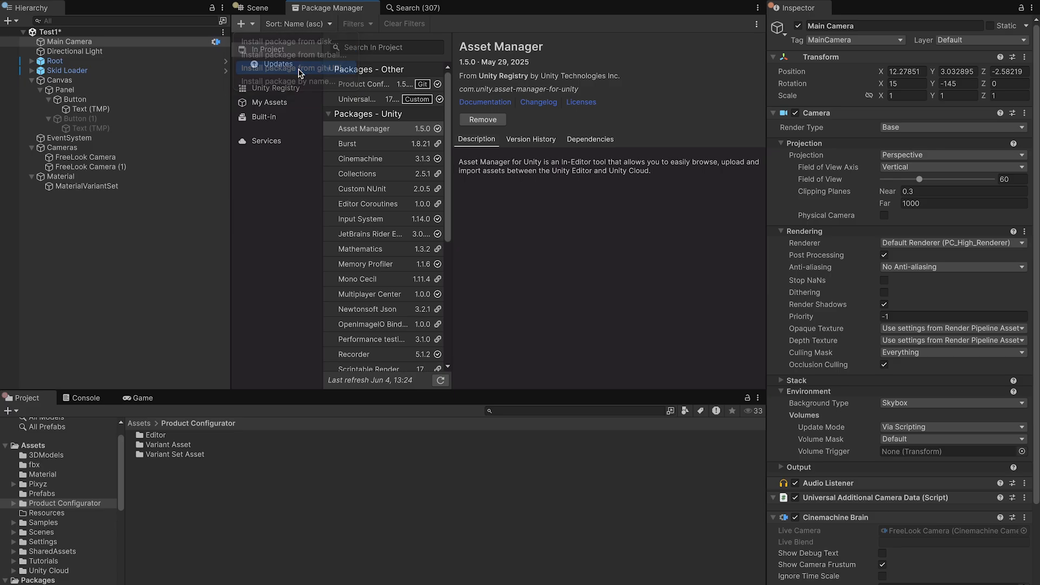
Install the Industry-Product-Configurator package from its git URL in Package Manager.
click(289, 68)
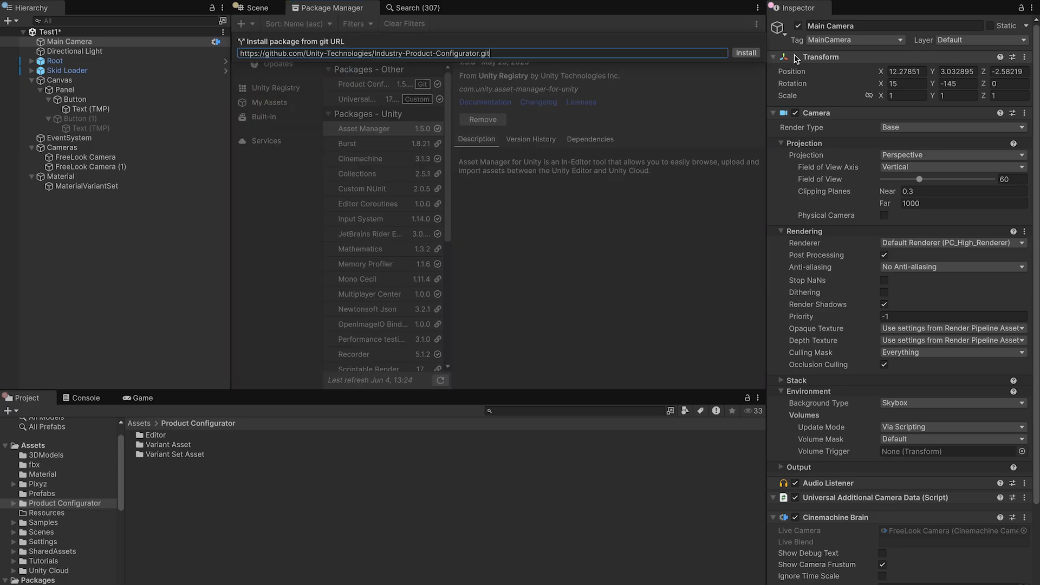
click(745, 54)
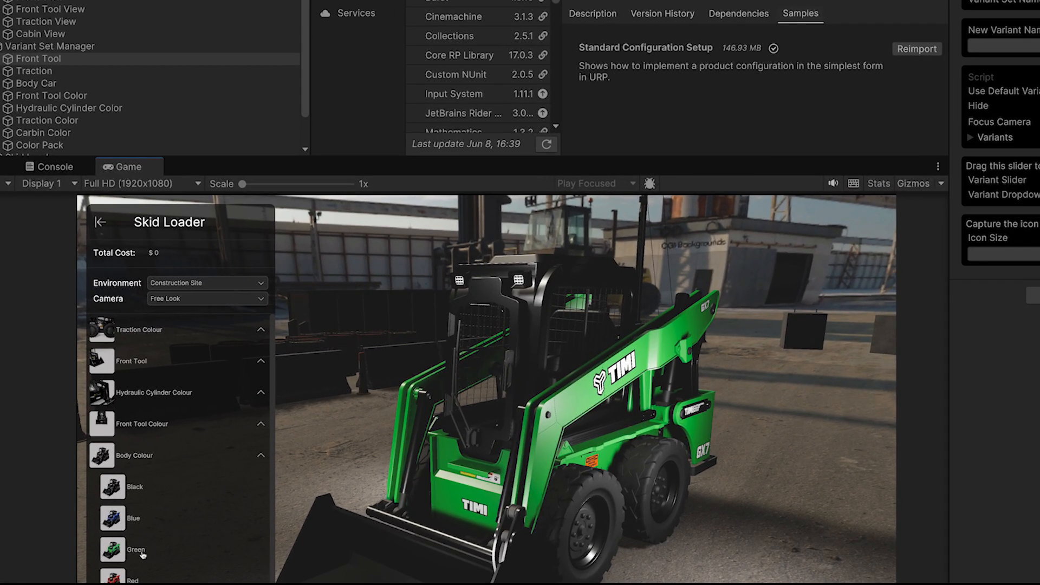
Paint the Skid Loader red, then switch the camera to Side View and Front View.
click(135, 580)
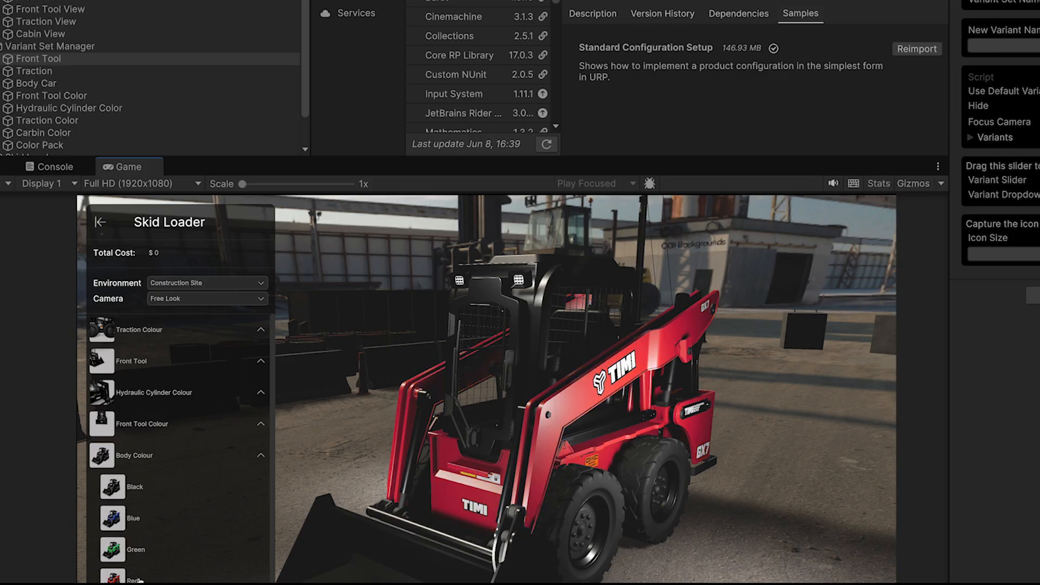
click(207, 298)
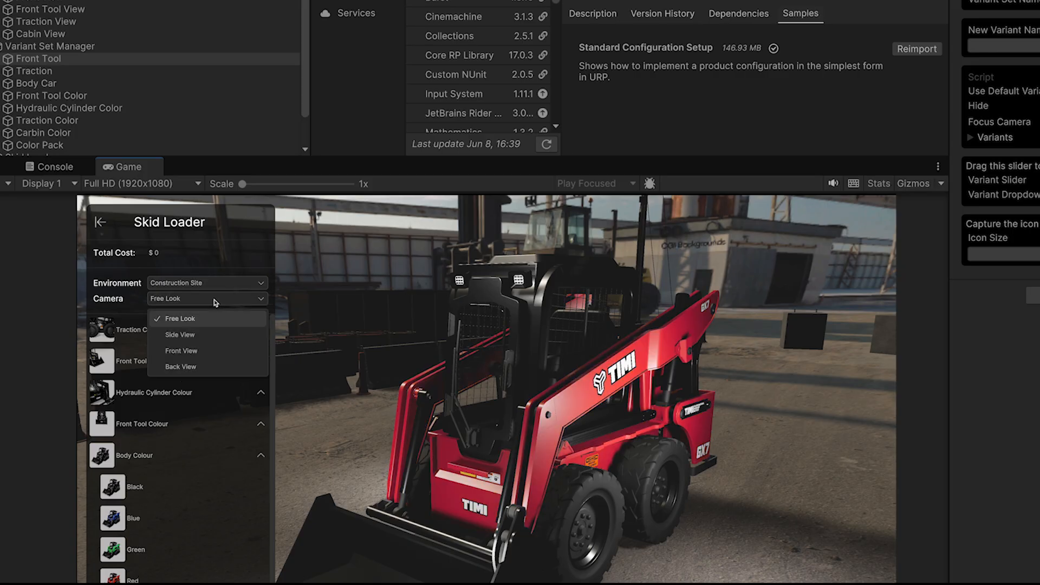
click(180, 334)
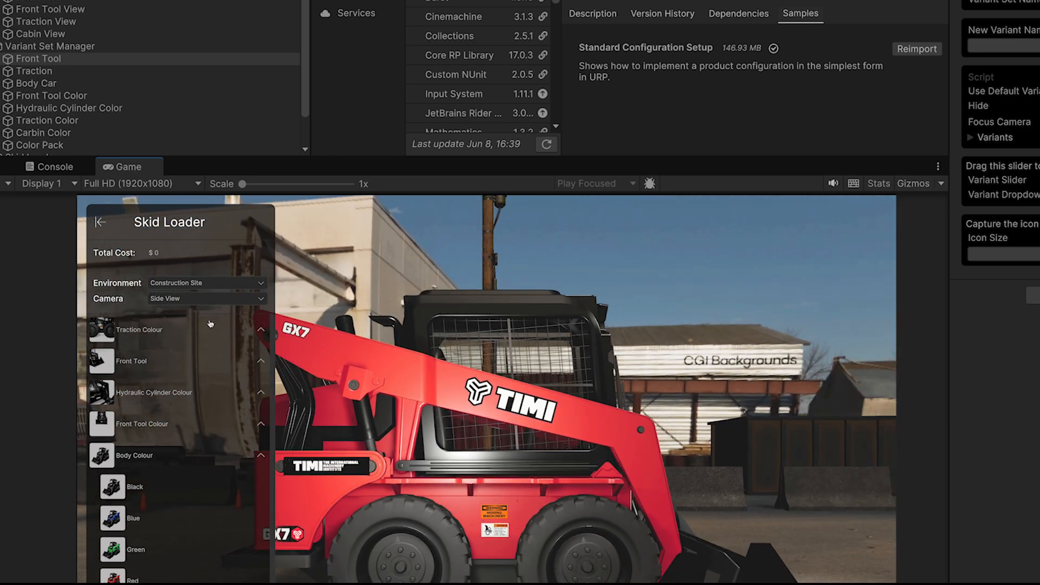
click(207, 298)
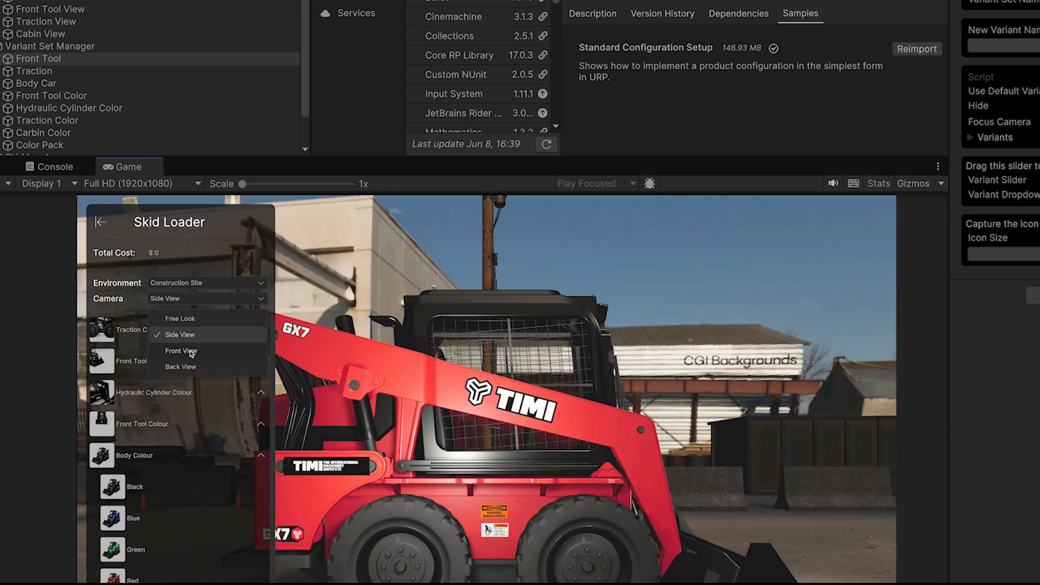
click(180, 350)
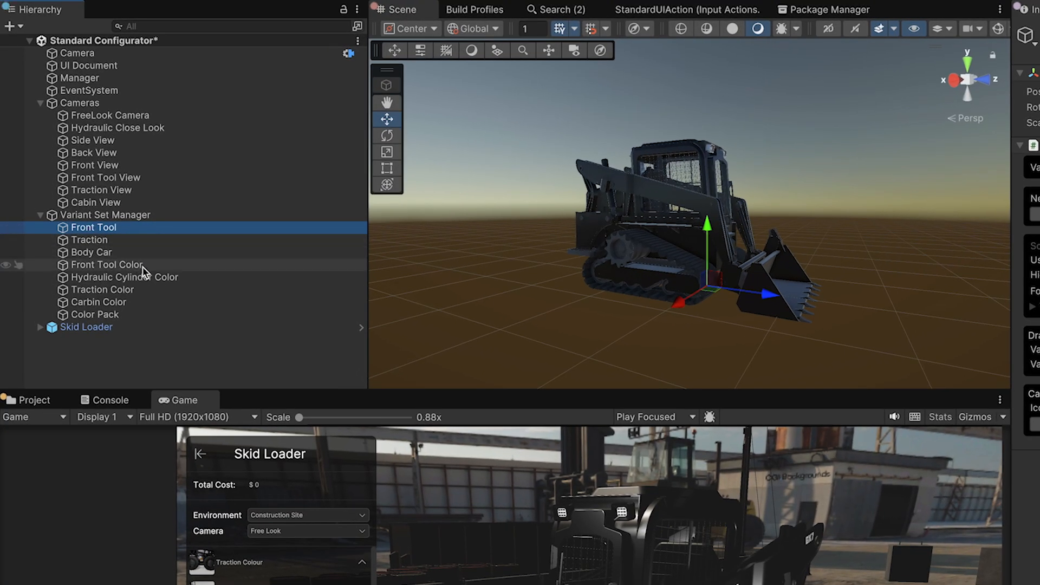
Inspect the Front Tool Color, then Hydraulic Cylinder Color variant sets under Variant Set Manager.
click(125, 277)
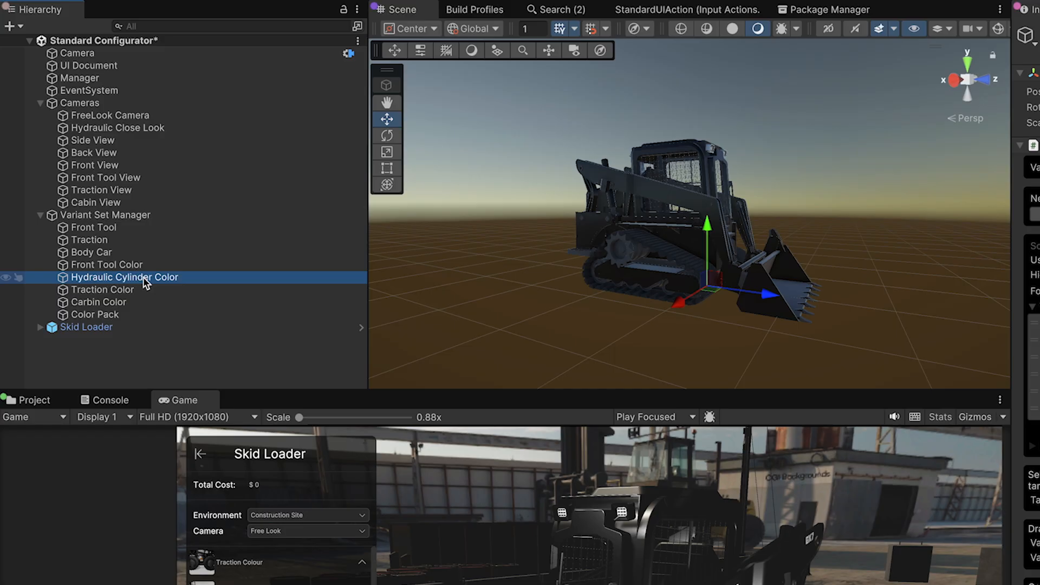
click(64, 6)
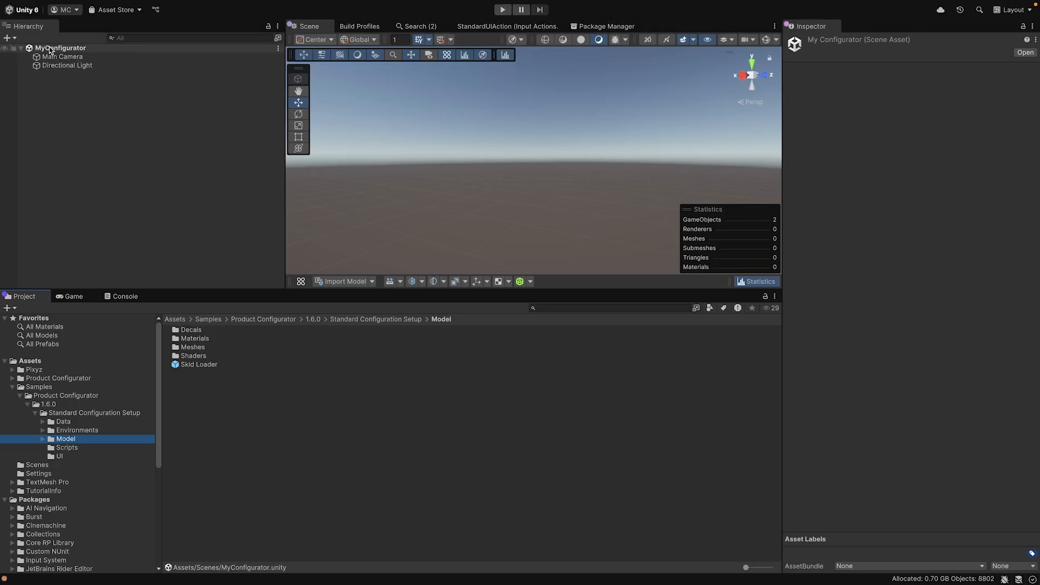
Drag the Skid Loader prefab into the Hierarchy and cancel the Import Model file dialog.
click(198, 364)
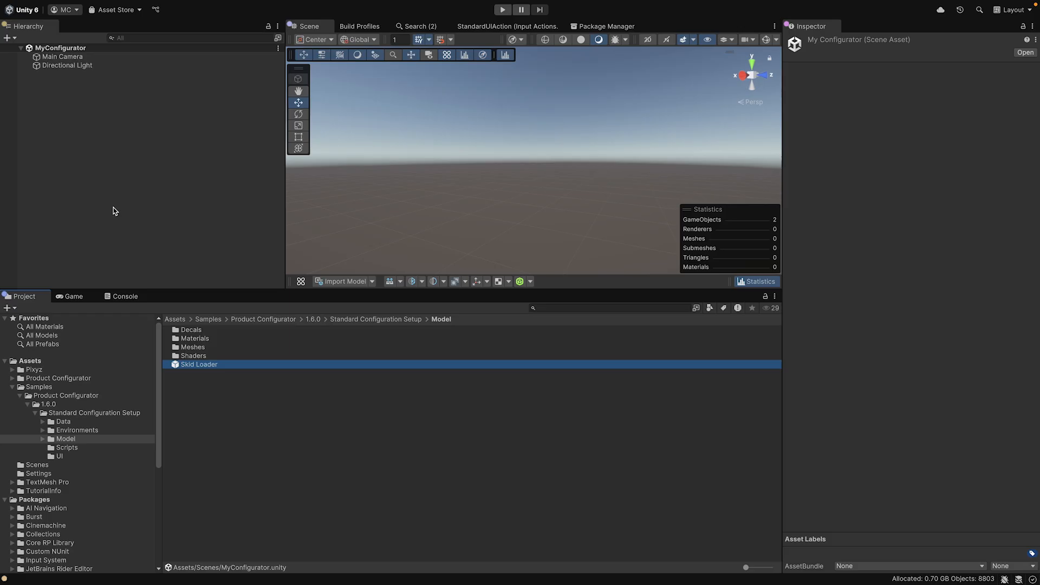
drag(199, 364, 531, 165)
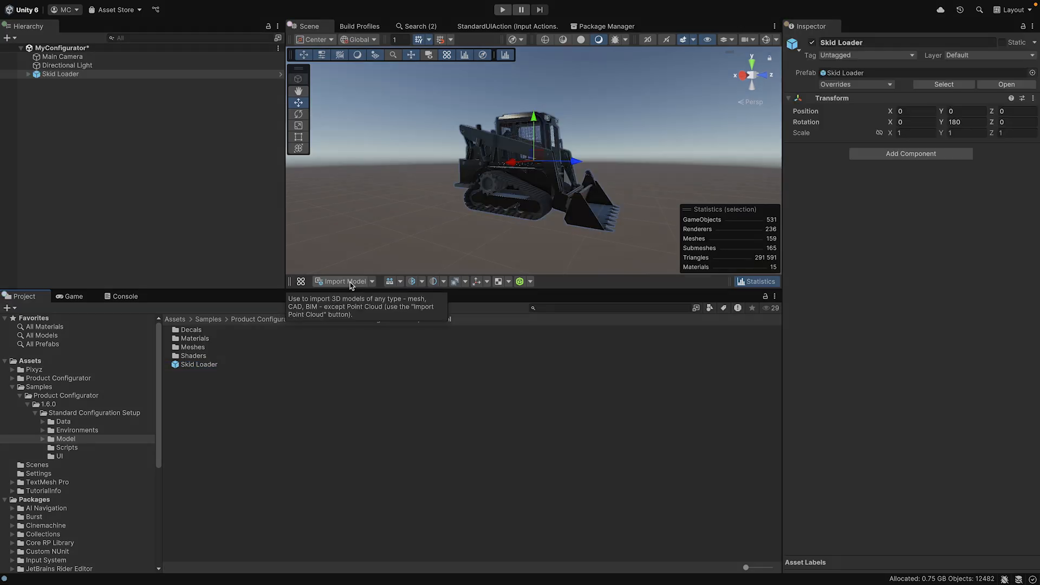
click(343, 281)
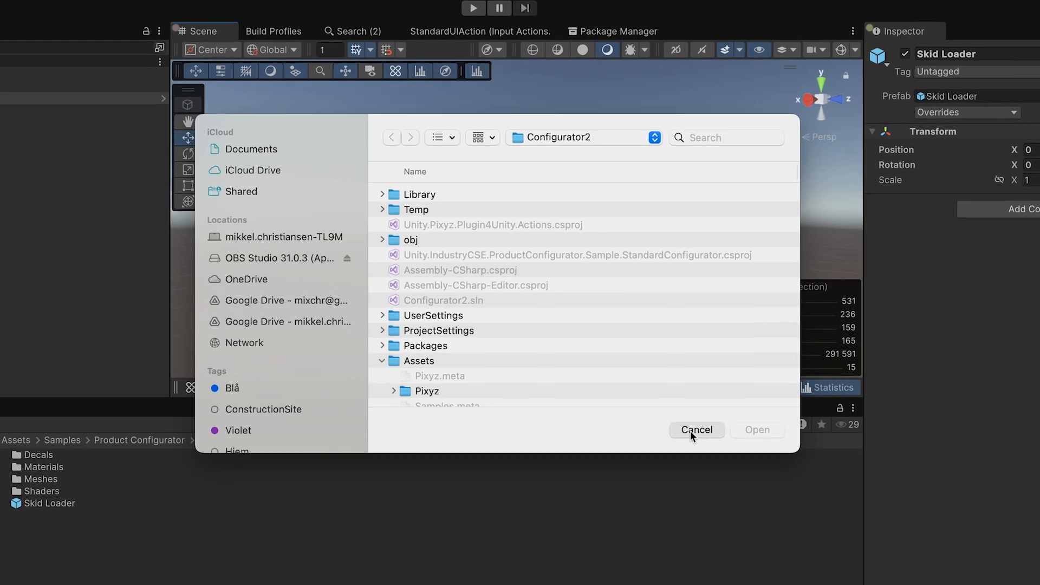
click(697, 430)
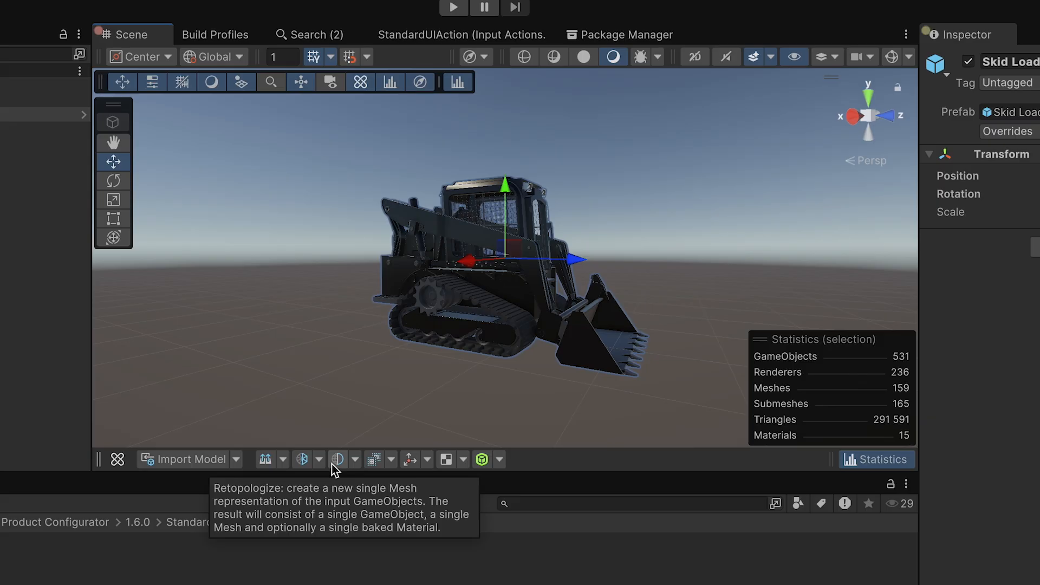
mouse_move(482, 459)
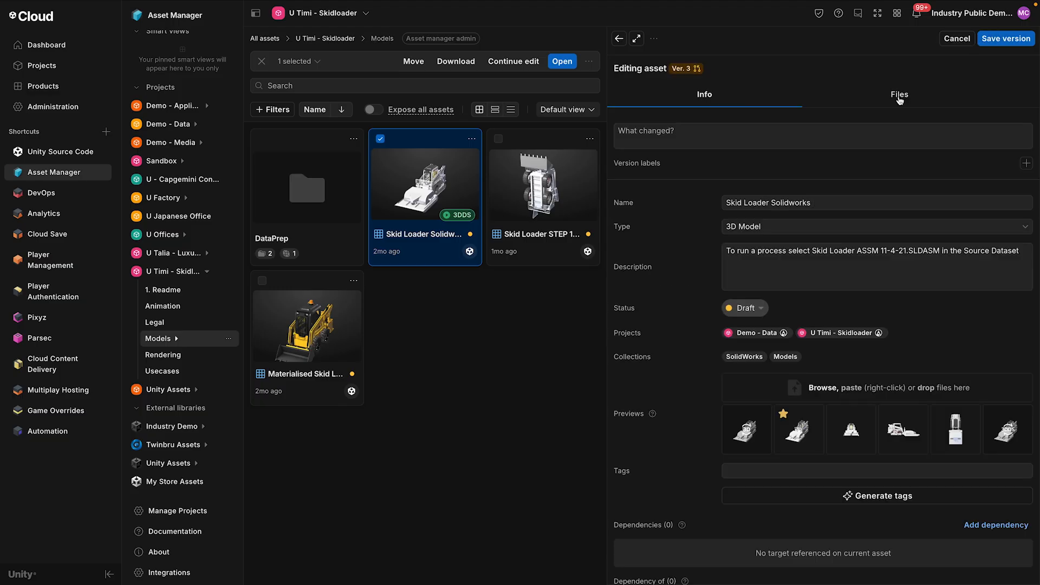
View the Skid Loader Solidworks files and a file's Optimize and convert menu.
click(899, 94)
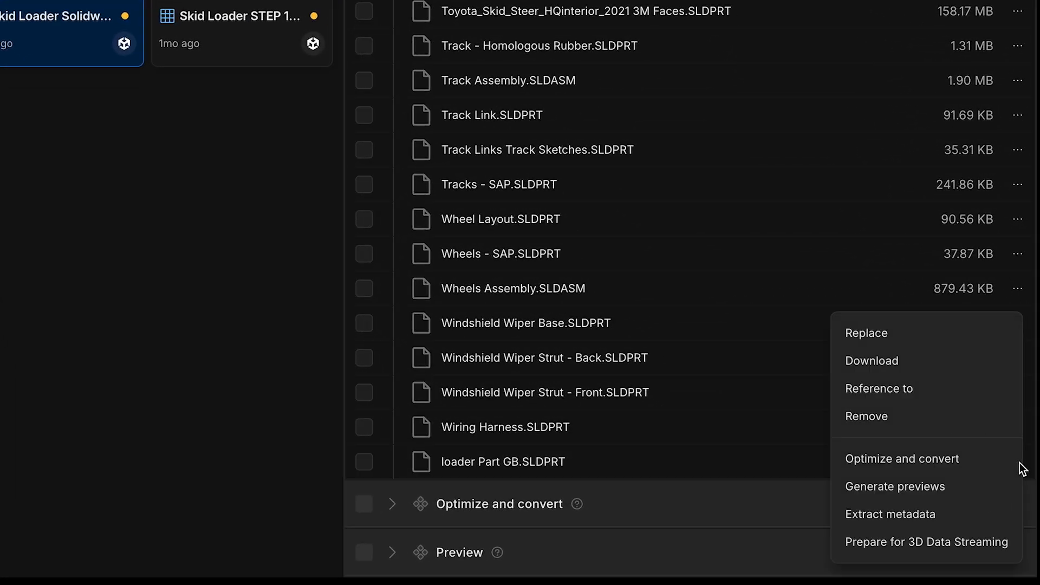
click(902, 458)
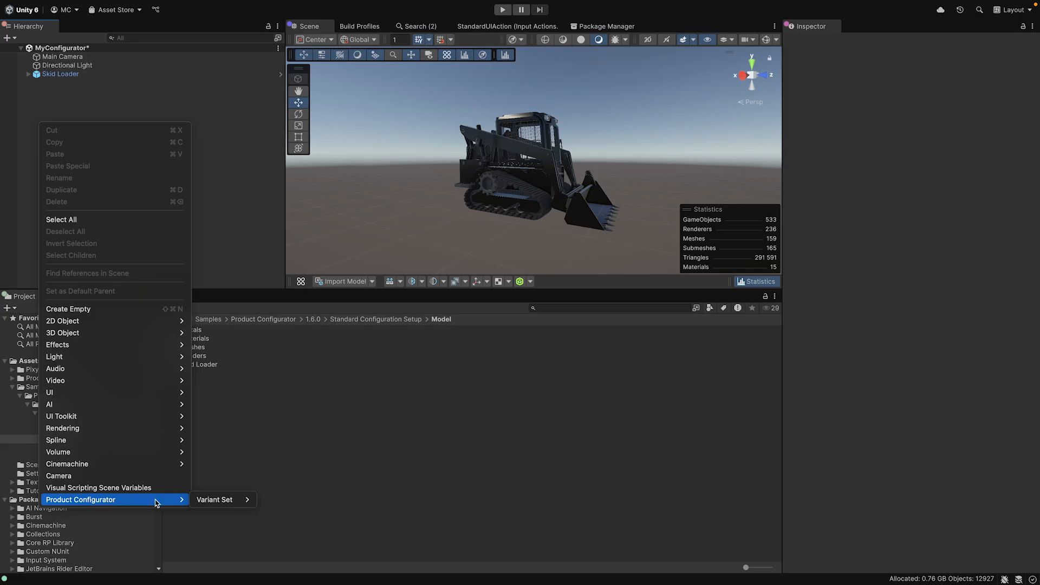
mouse_move(214, 500)
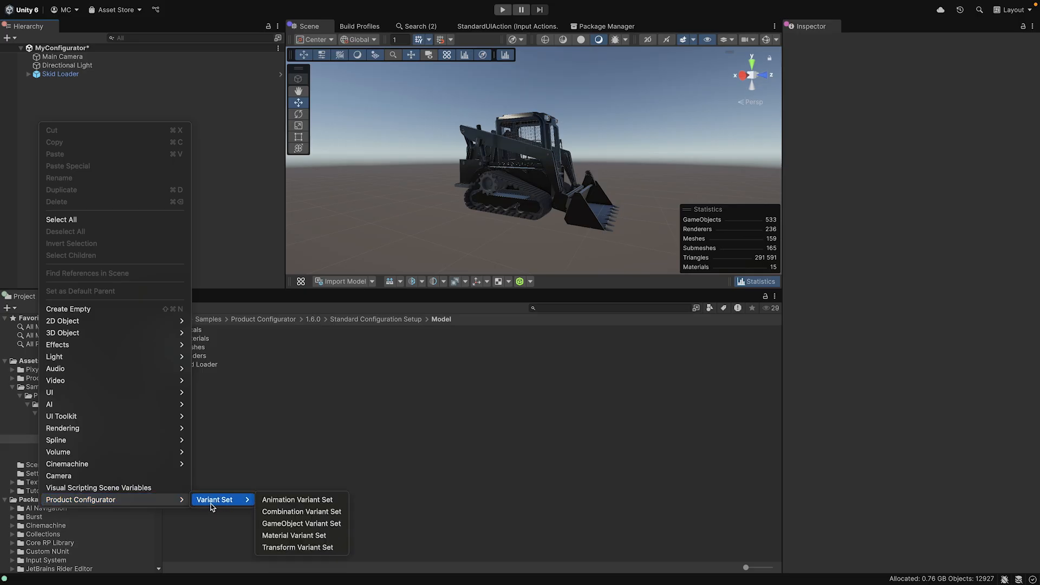
mouse_move(293, 535)
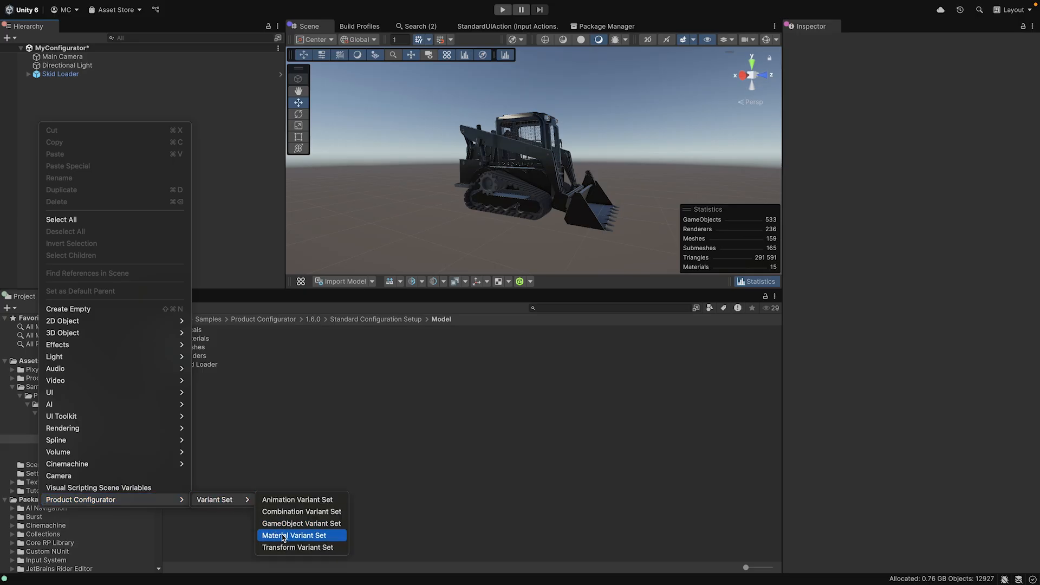
Add a Material Variant Set via Product Configurator > Variant Set in the Hierarchy menu.
click(294, 535)
text(T)
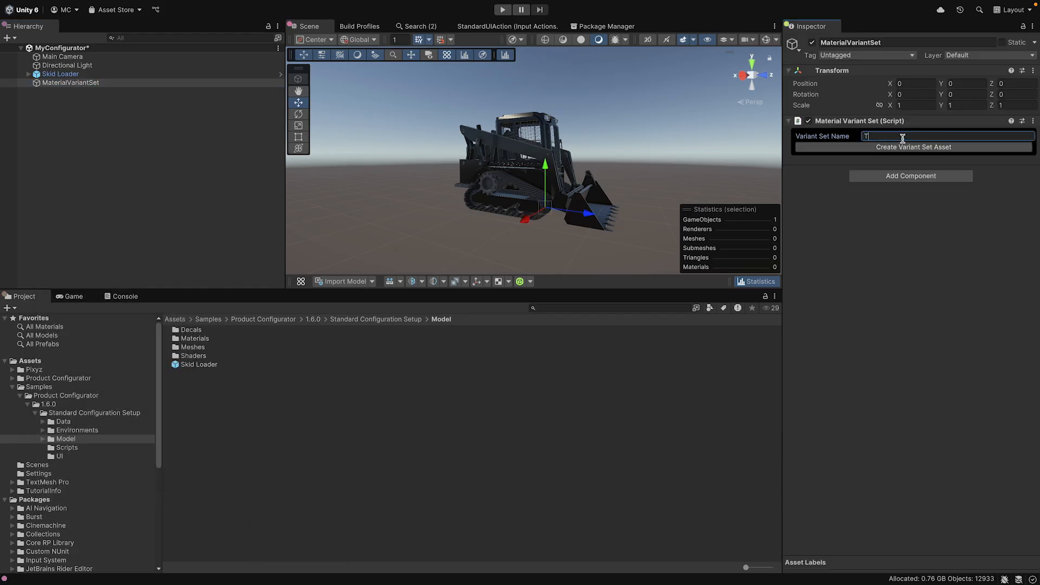
Create the Test1 variant set asset and capture the 77 renderers using Metal Paint - Black.
text(est1)
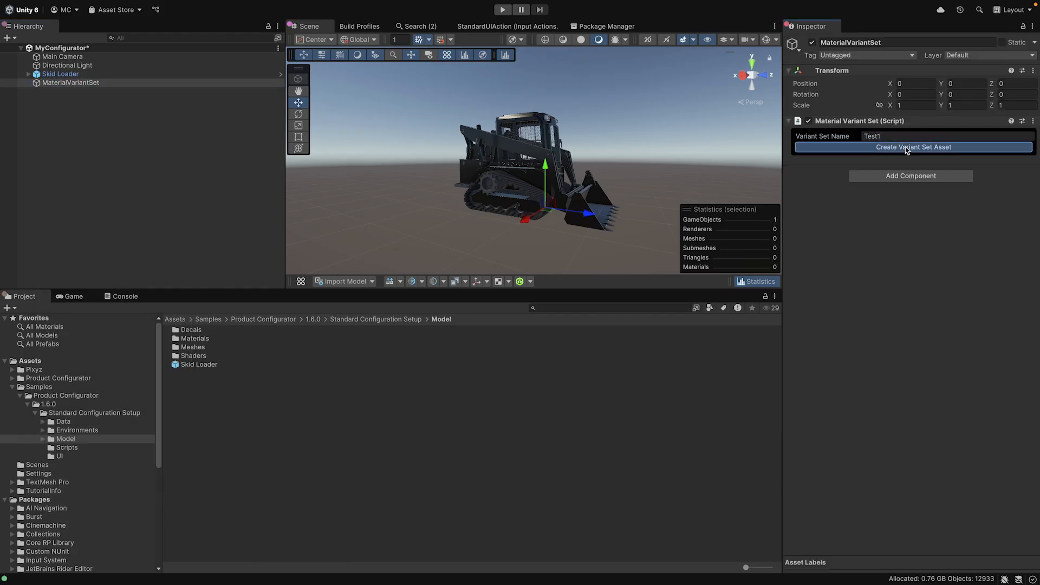
click(913, 147)
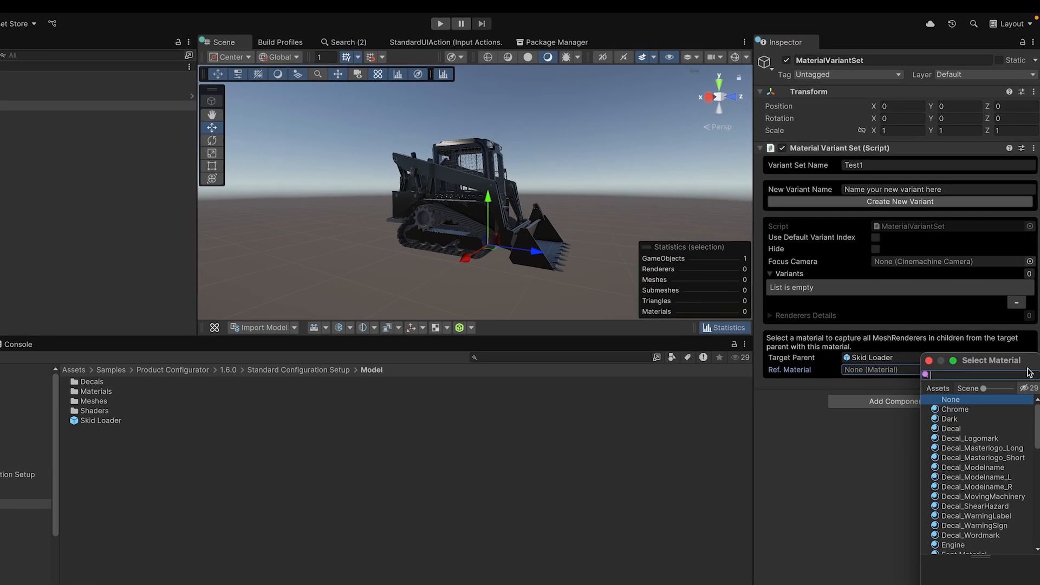
text(black)
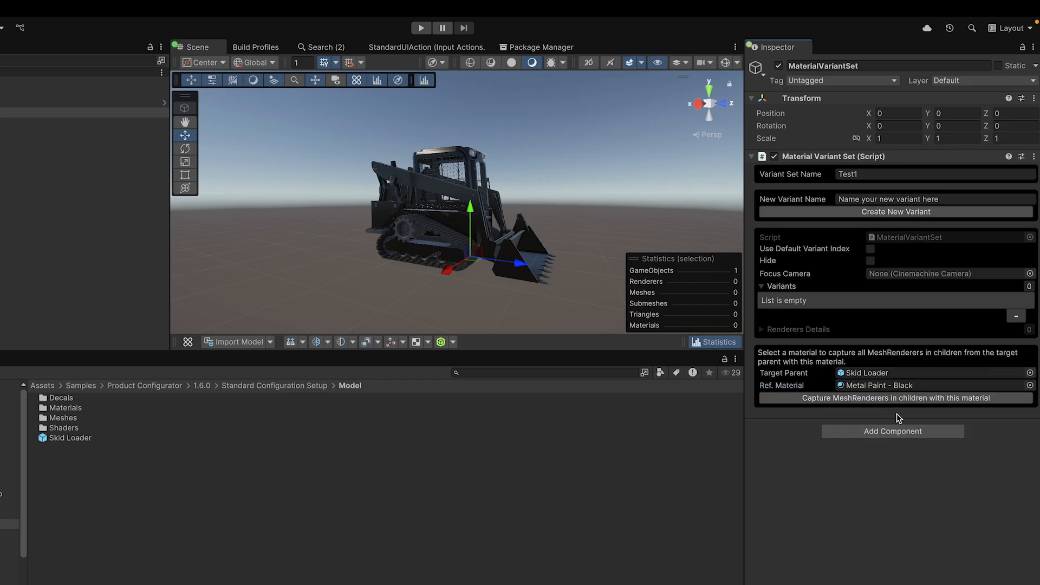
click(895, 398)
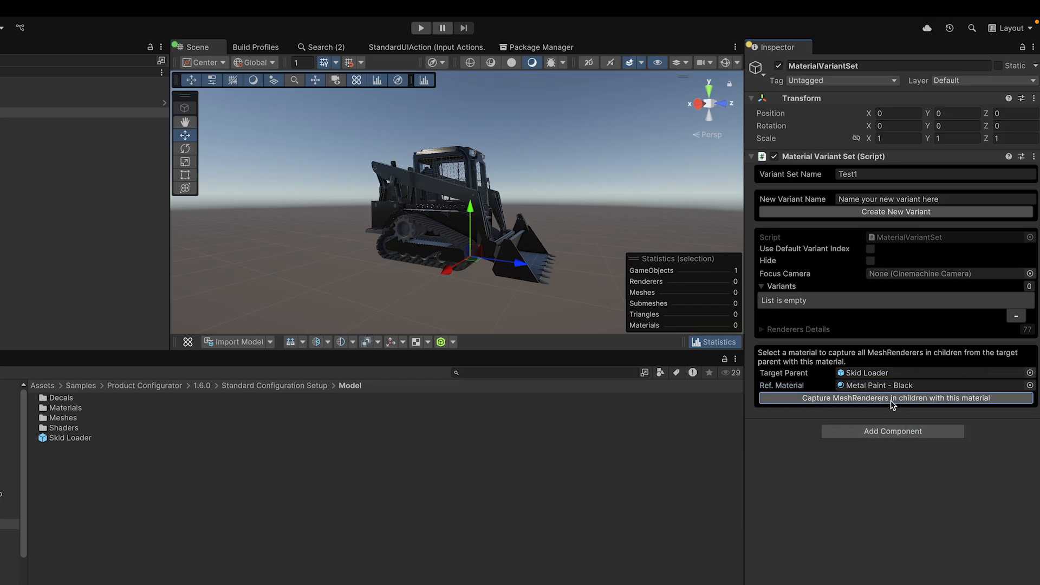
Add Red and Blue variants with Metal Paint - Red and Blue, then preview with the Variant Slider.
text(Red)
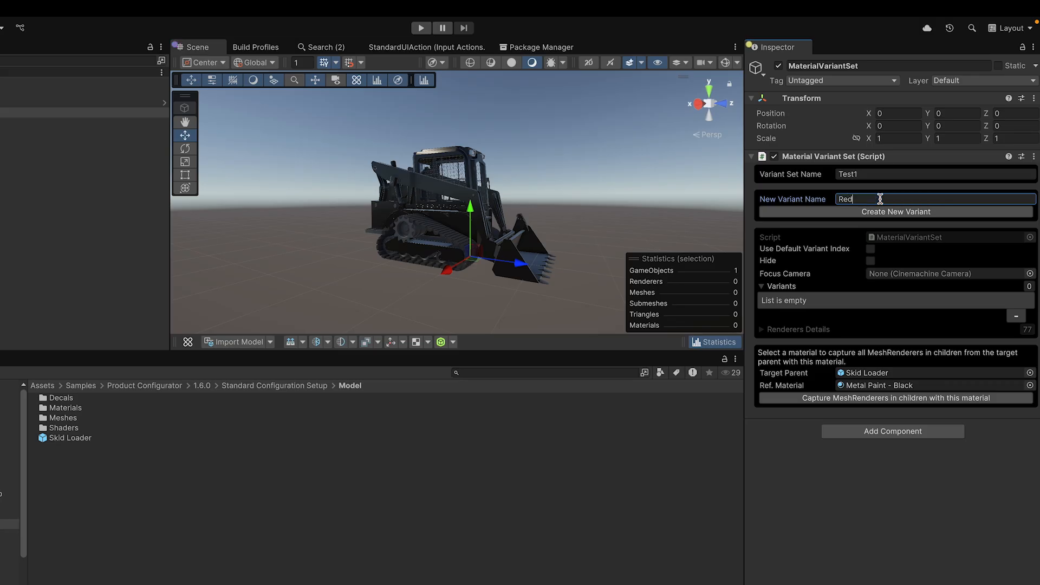
click(895, 210)
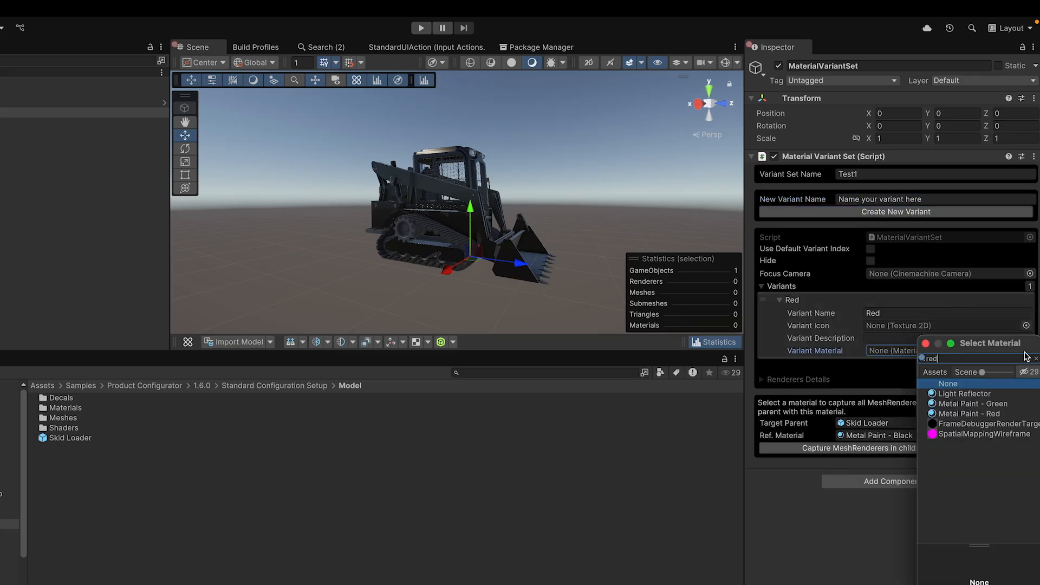
click(972, 393)
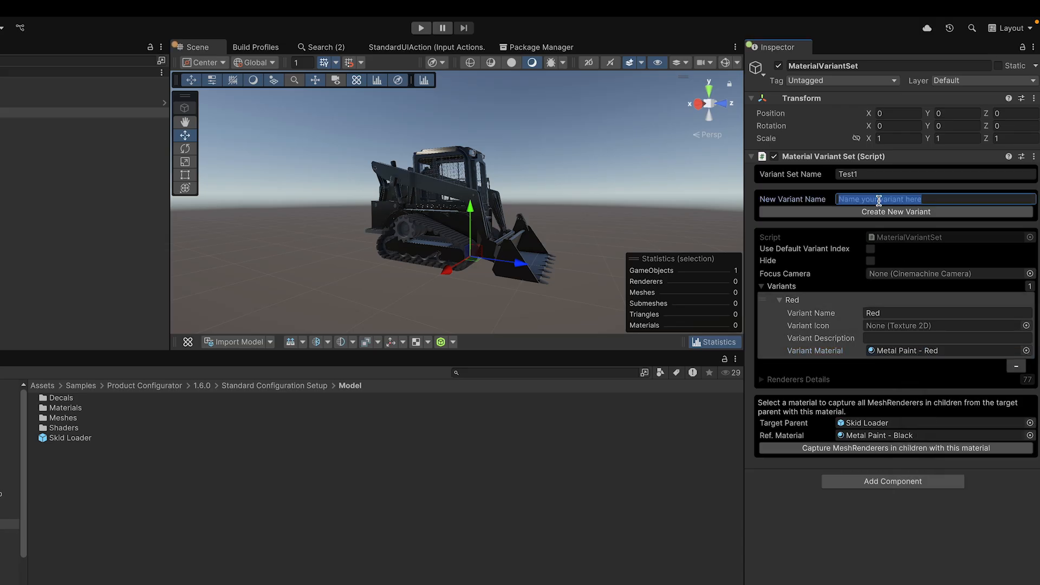
click(896, 210)
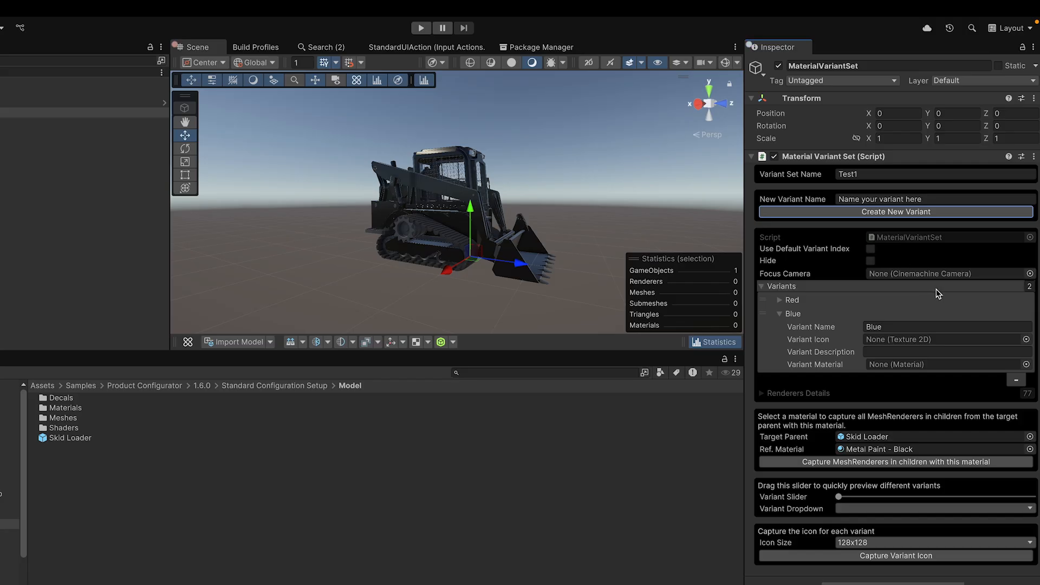
click(1030, 364)
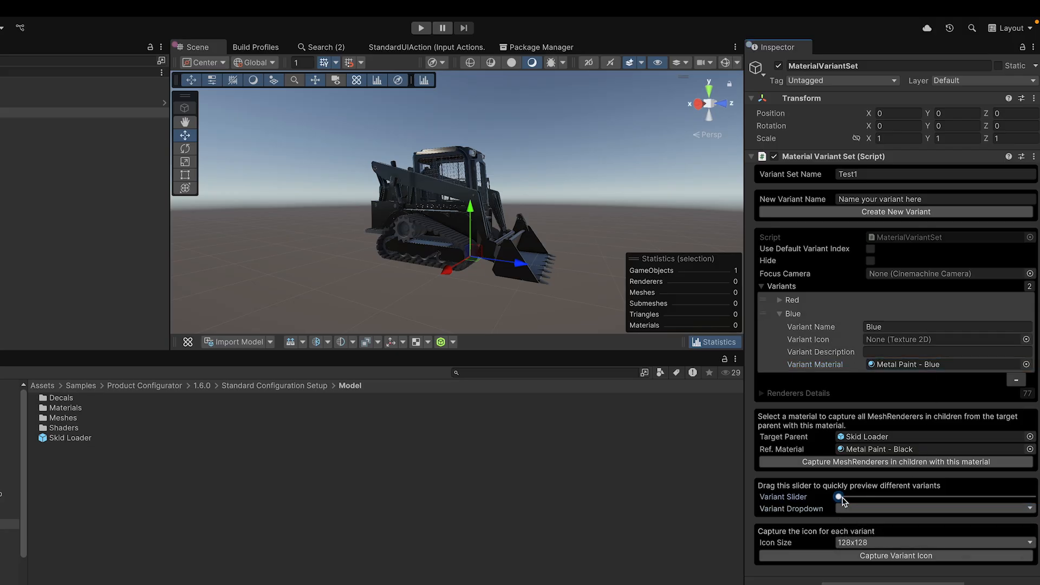
drag(838, 497, 1032, 497)
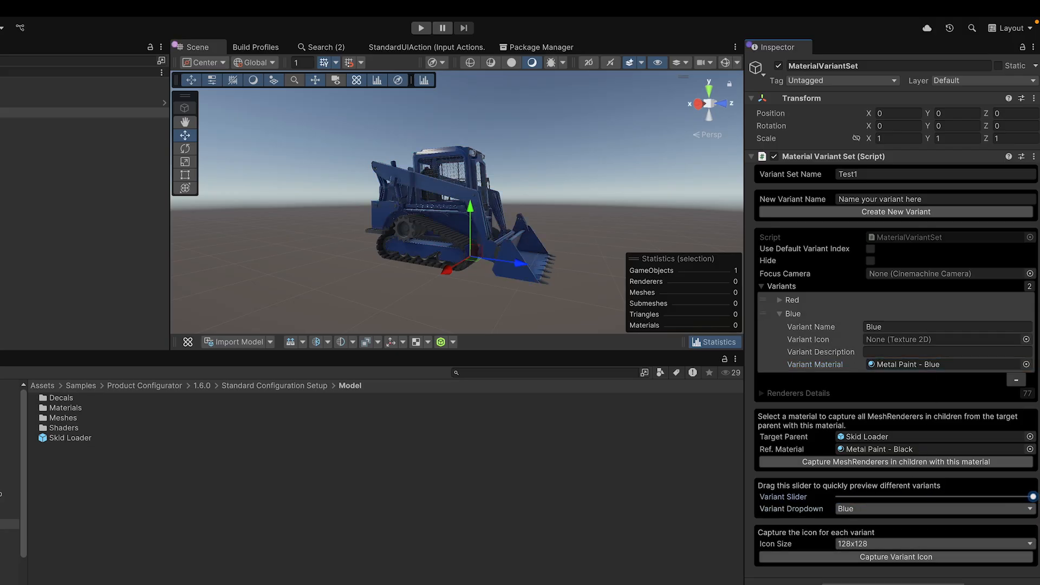
drag(1031, 497, 836, 496)
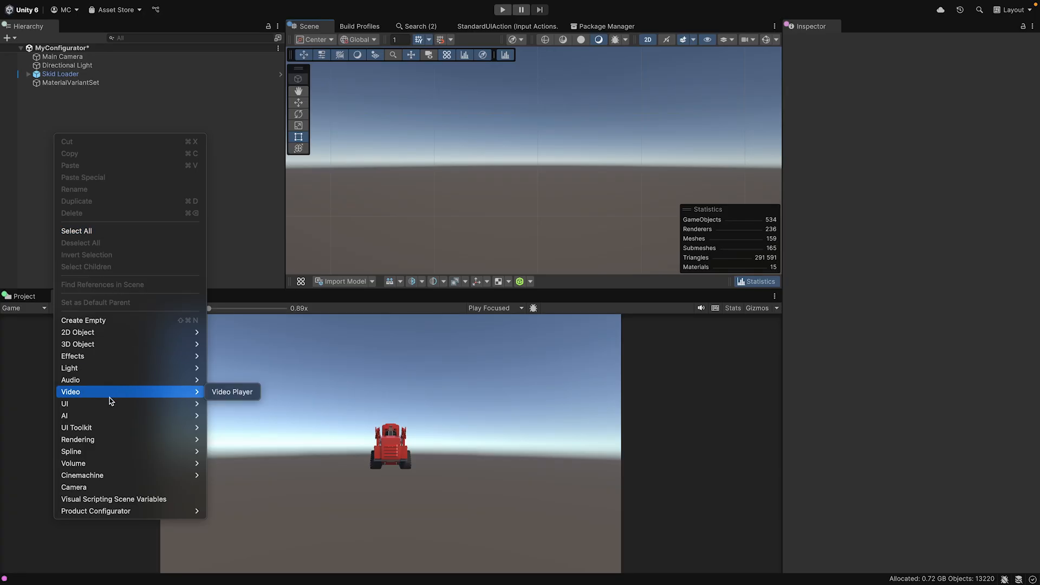
mouse_move(65, 403)
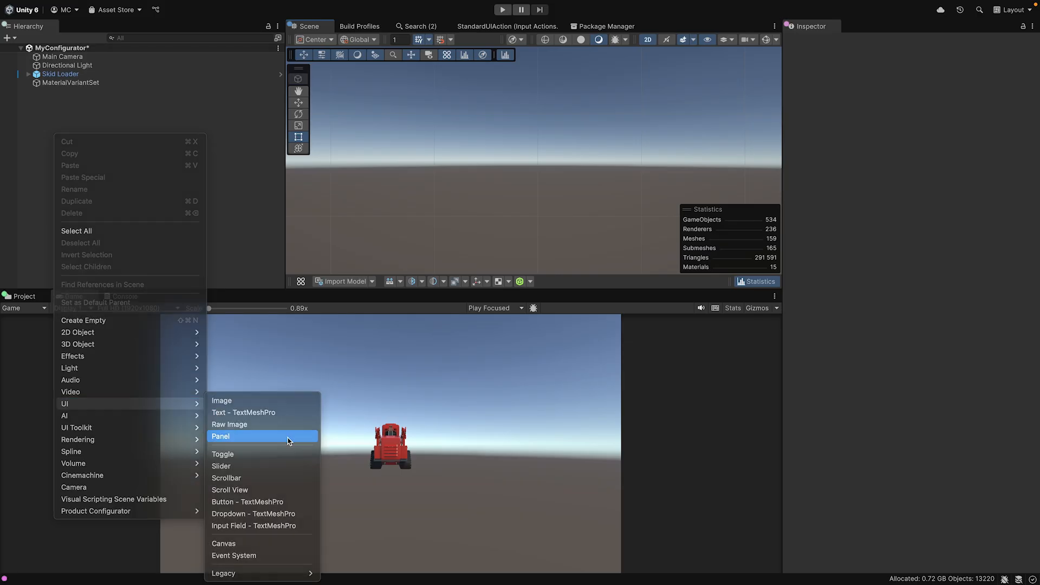
Create a UI Panel with a TextMeshPro Red Metal Button inside it.
click(221, 435)
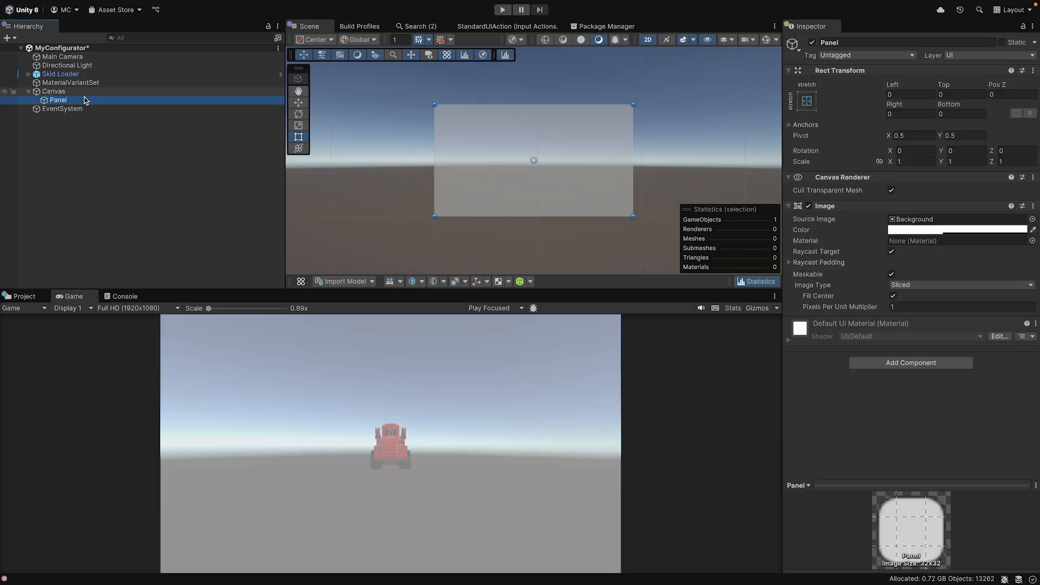
right_click(58, 99)
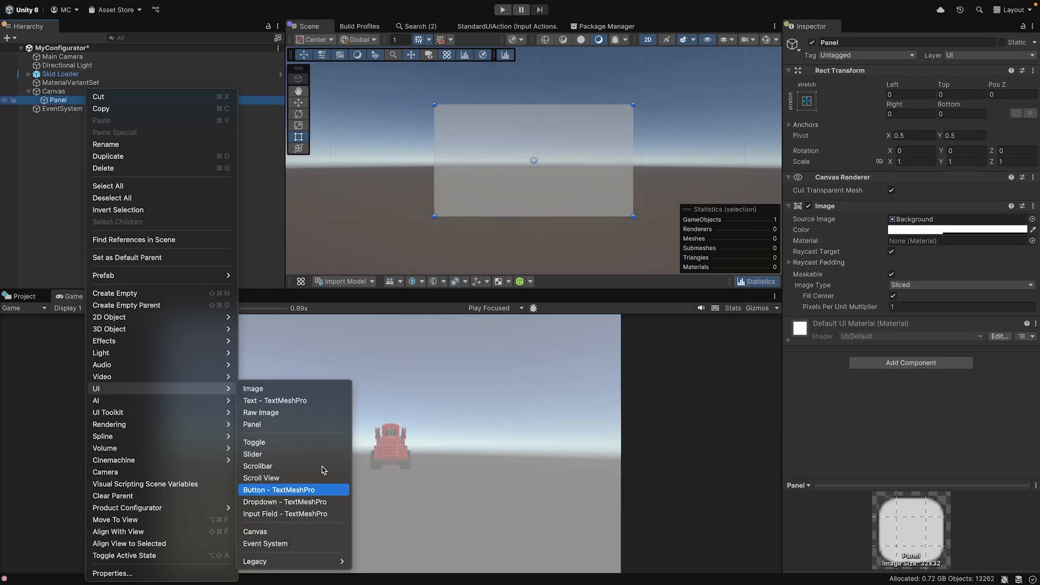
click(280, 489)
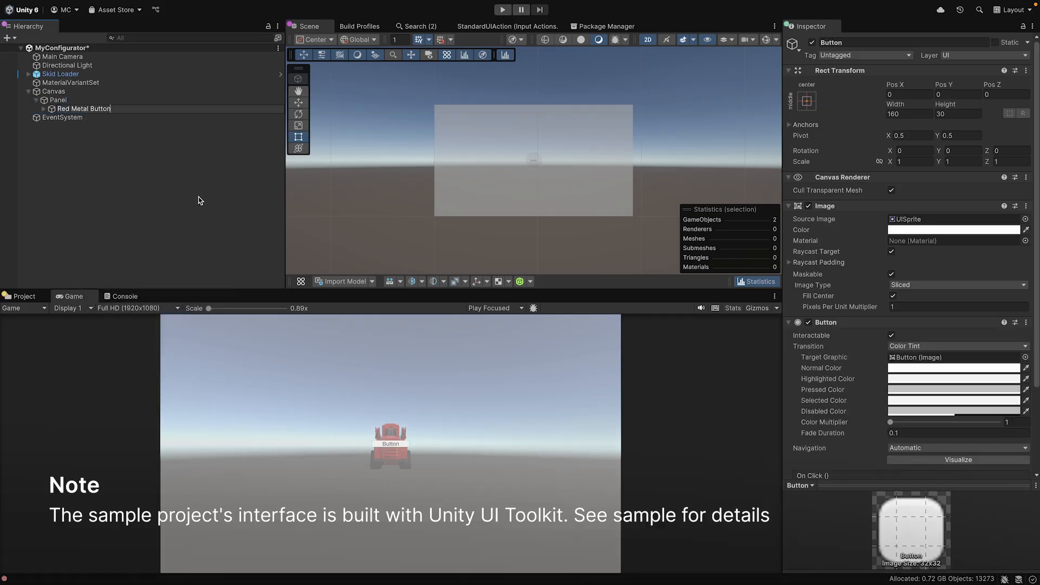
Add a Horizontal Layout Group to the Panel and set its child alignment.
click(58, 100)
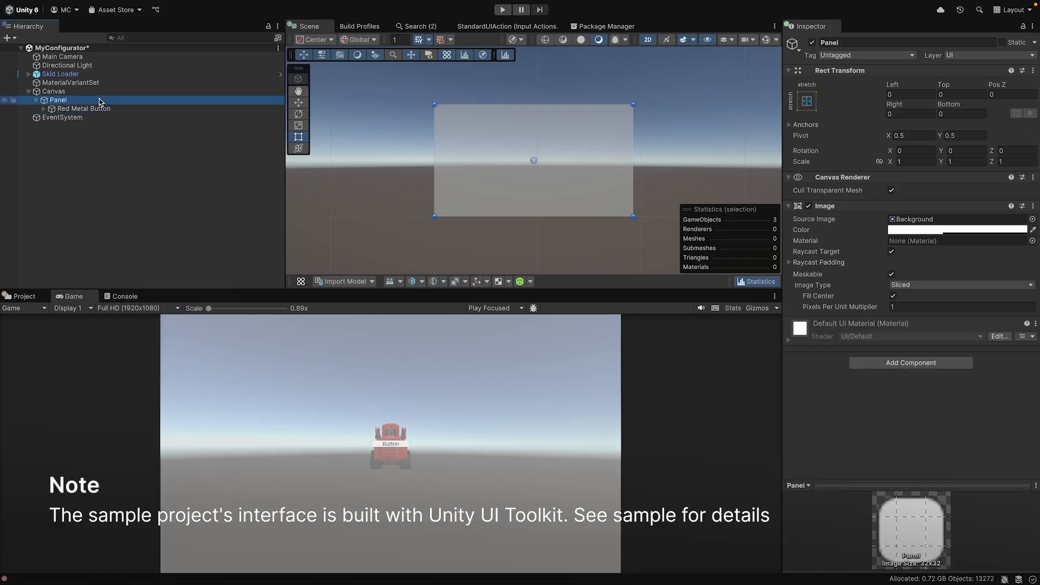
text(hor)
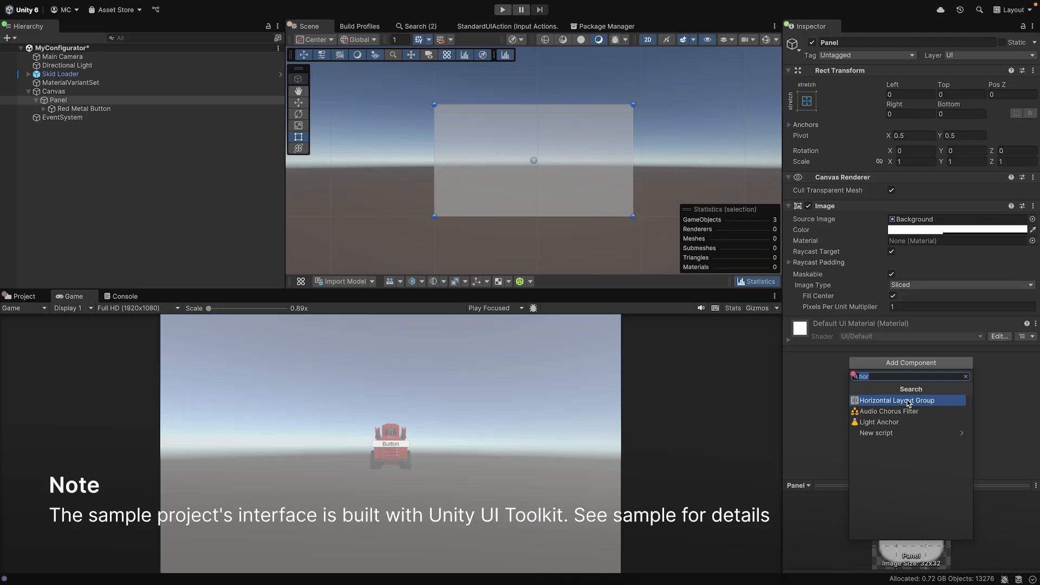
click(896, 400)
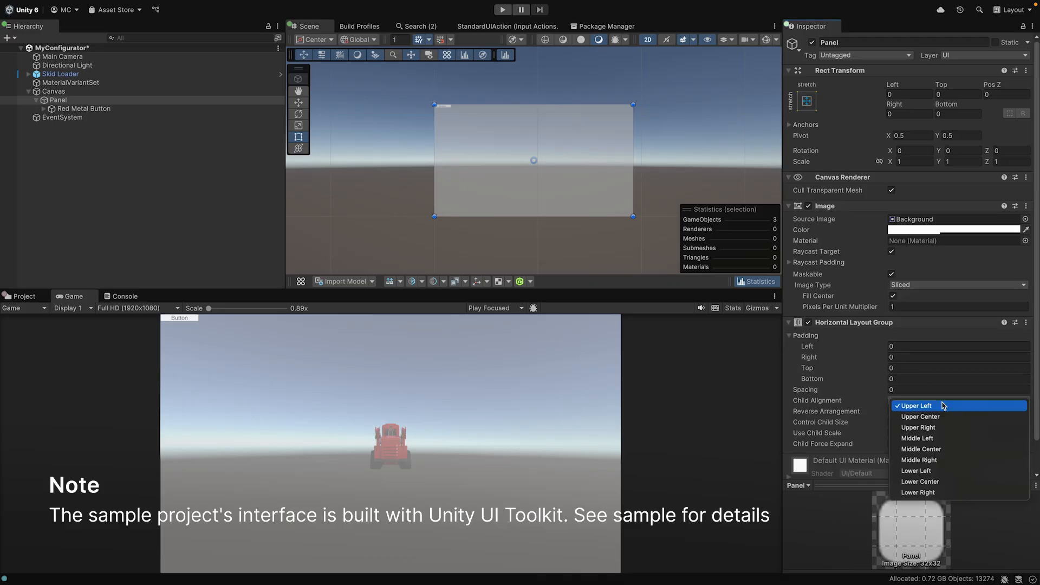
click(919, 416)
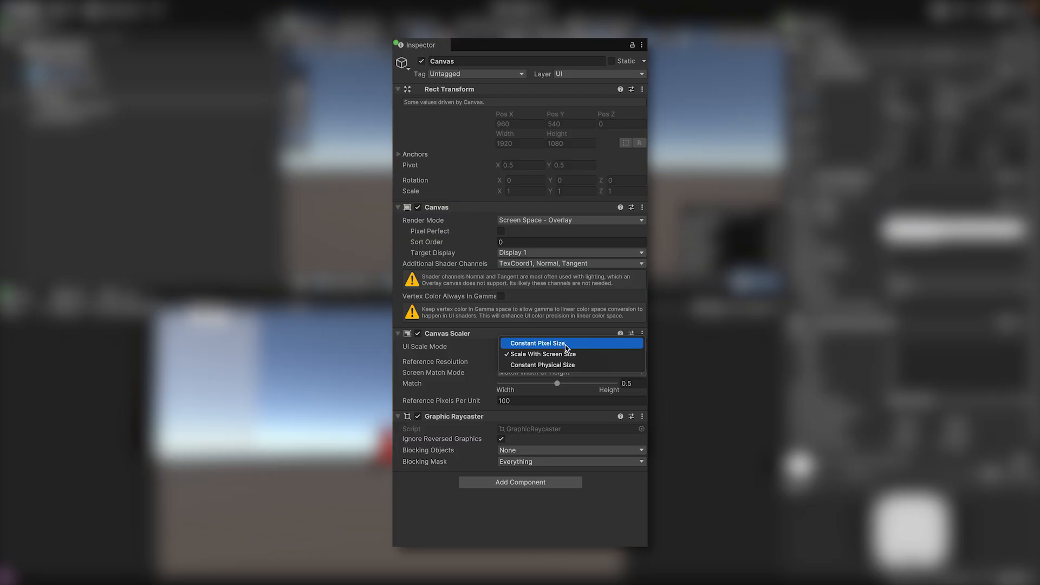
Set the Canvas Scaler's UI Scale Mode to Scale With Screen Size.
click(542, 354)
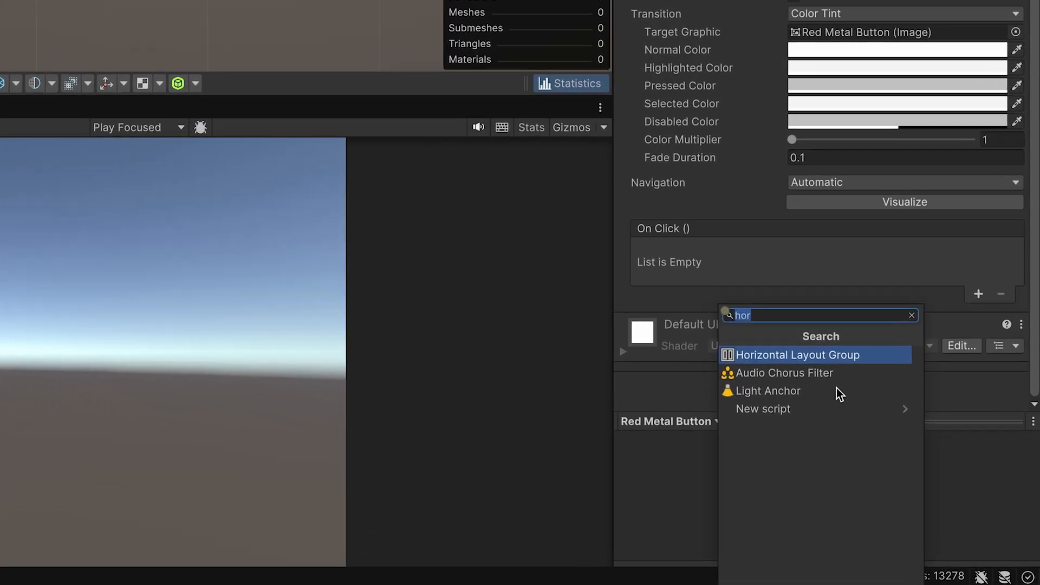
Add a Variant Select component to the button, set to Test1, Index 0 - Red.
text(vari)
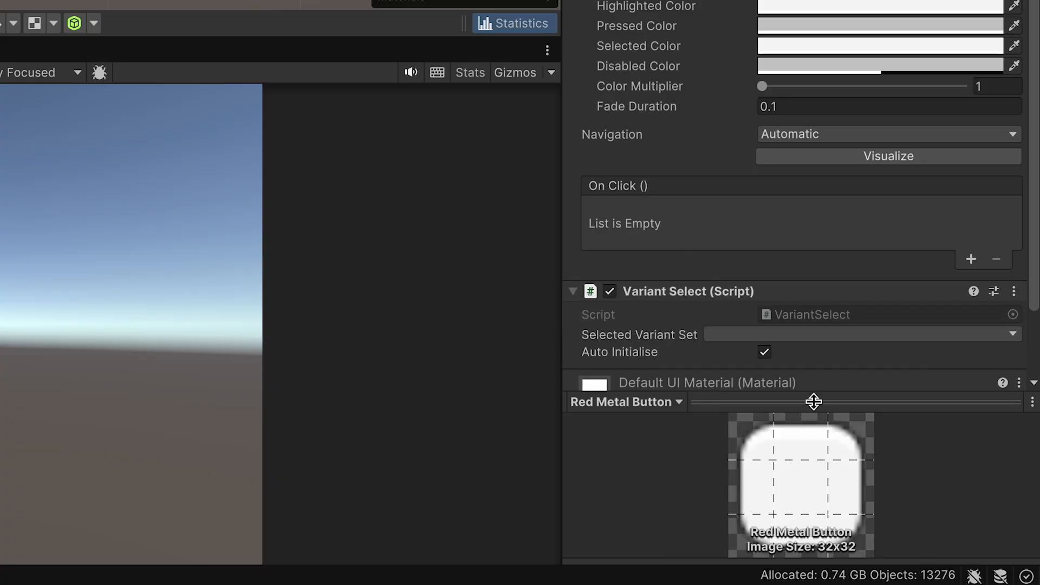
click(860, 333)
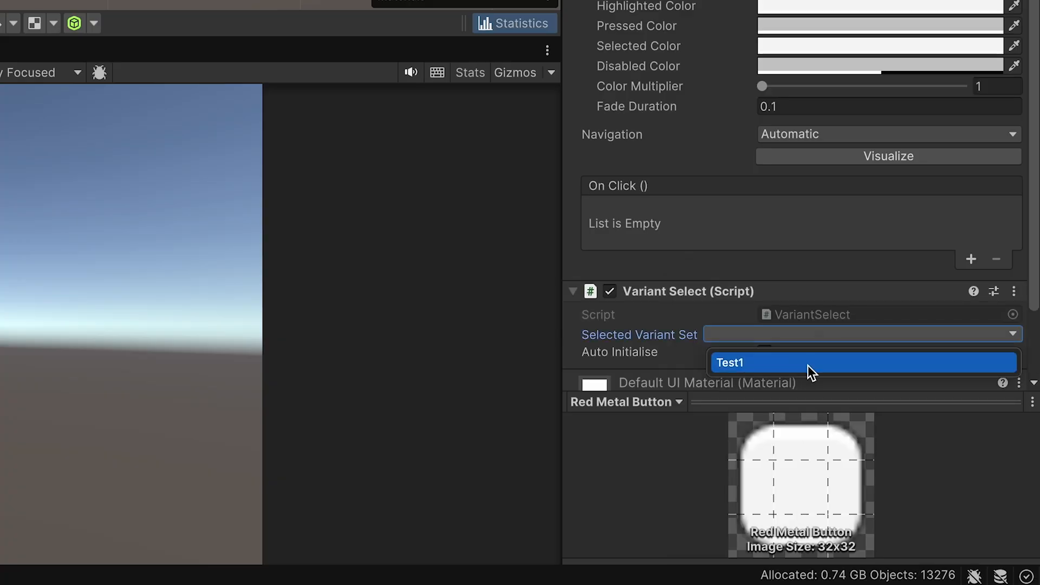
click(730, 362)
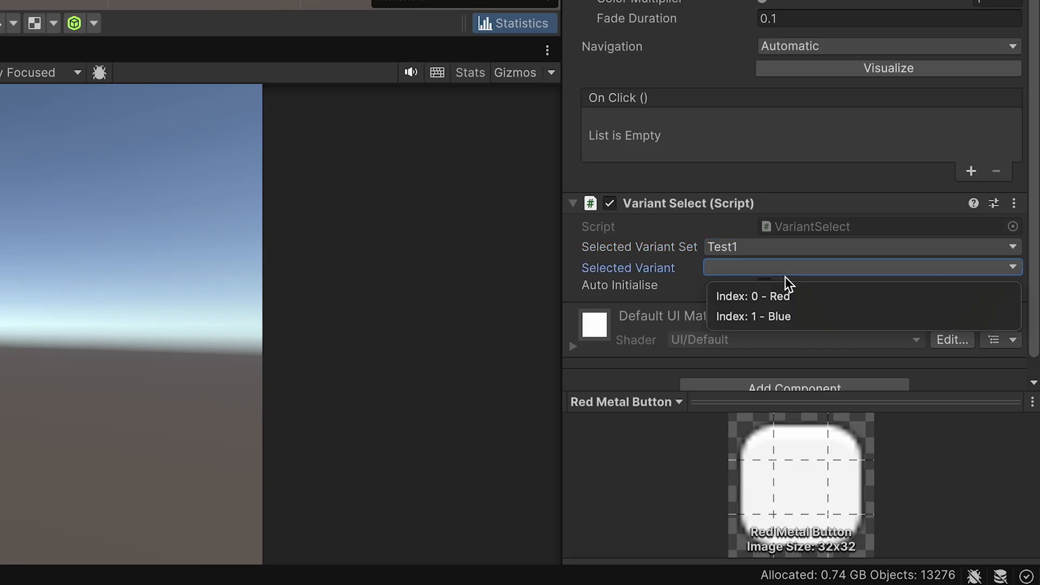
click(753, 296)
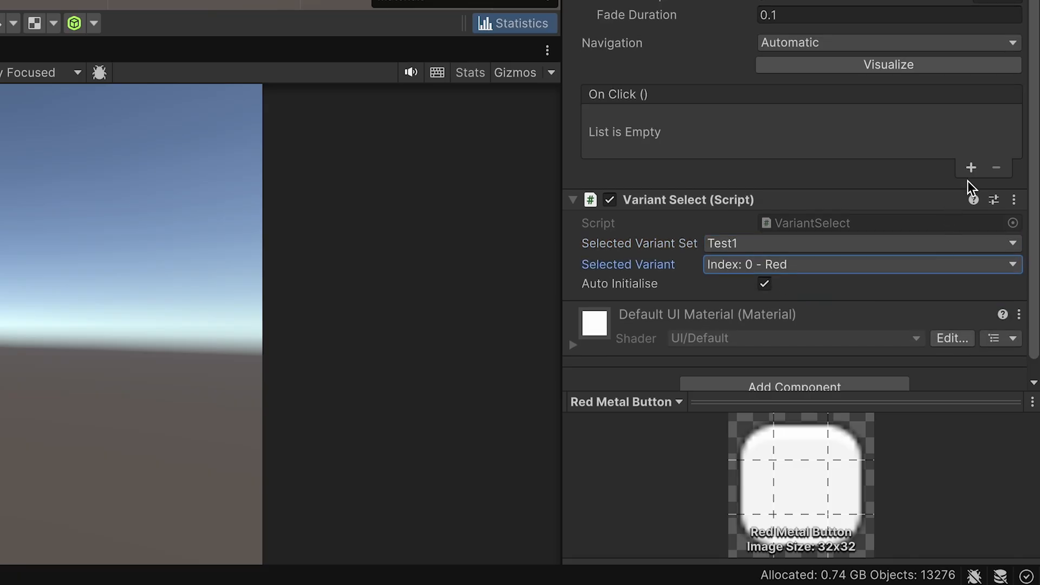
Add an On Click event that runs VariantSelect.SelectVariant on the button itself.
click(970, 168)
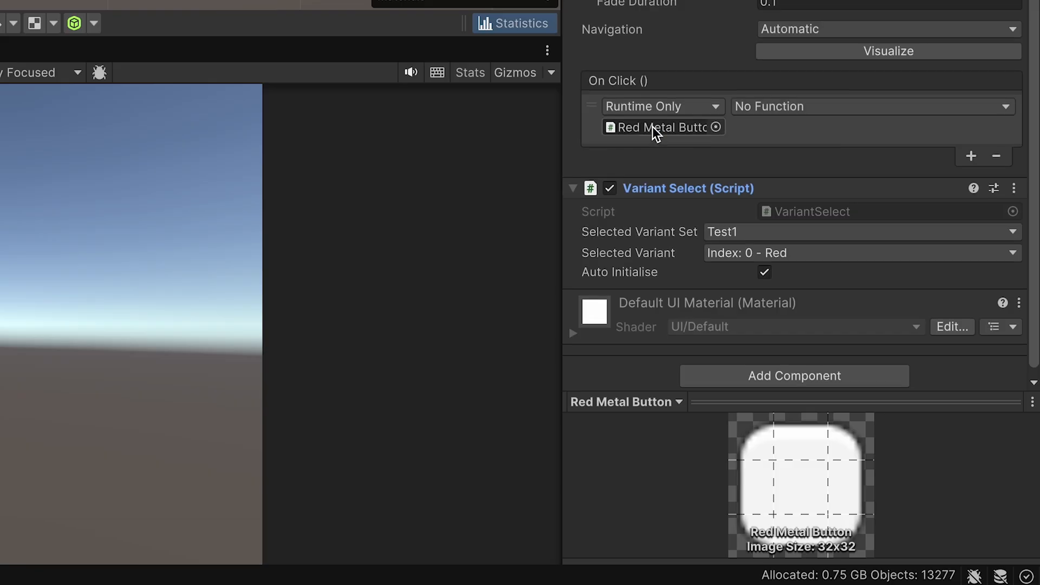
click(869, 107)
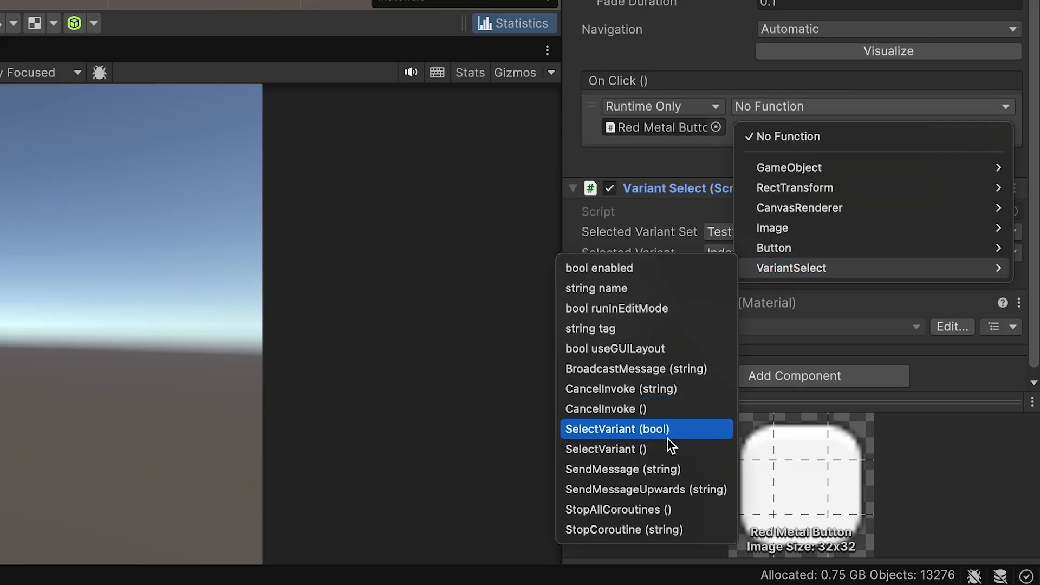
click(617, 428)
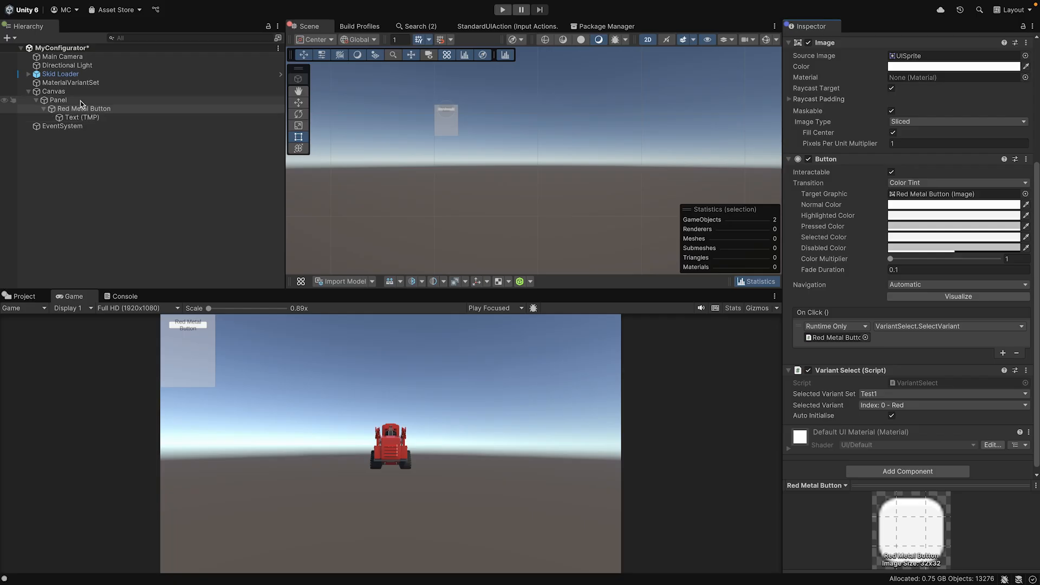
Duplicate the button as Blue Metal Button selecting Index 1 - Blue, and widen the Panel.
click(83, 109)
text(Blue Metal Button)
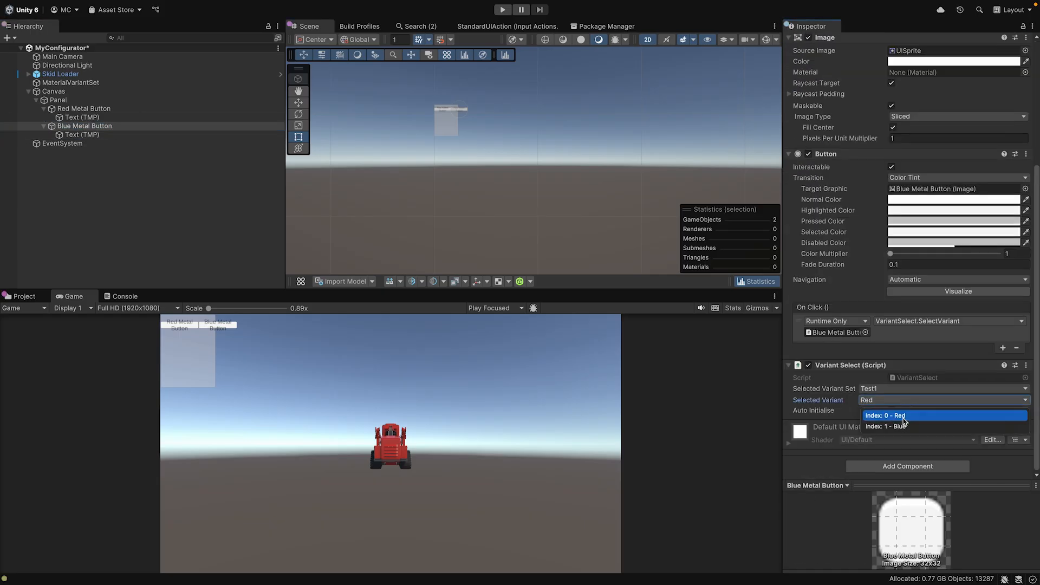
click(879, 426)
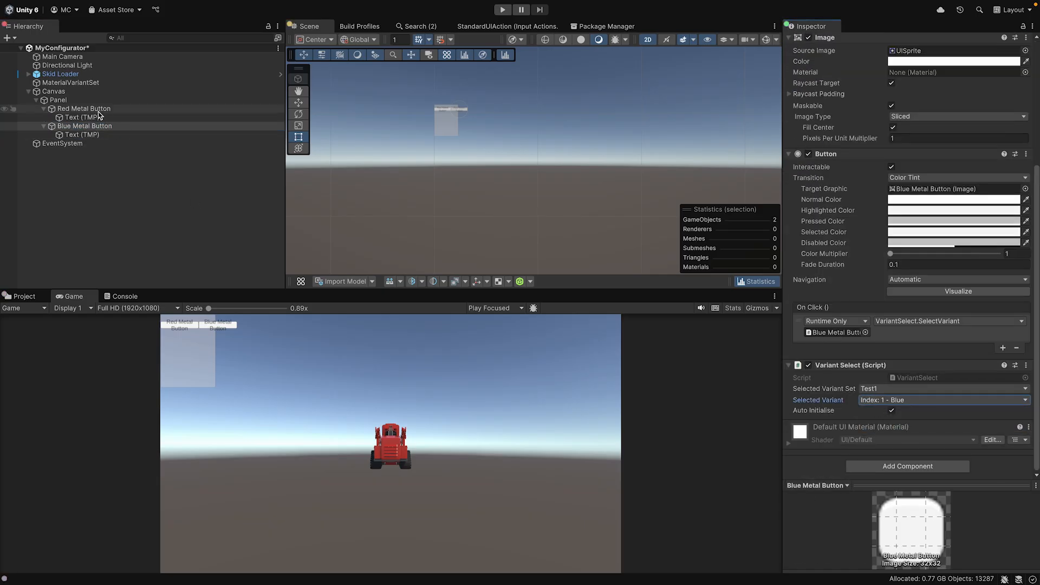
click(58, 100)
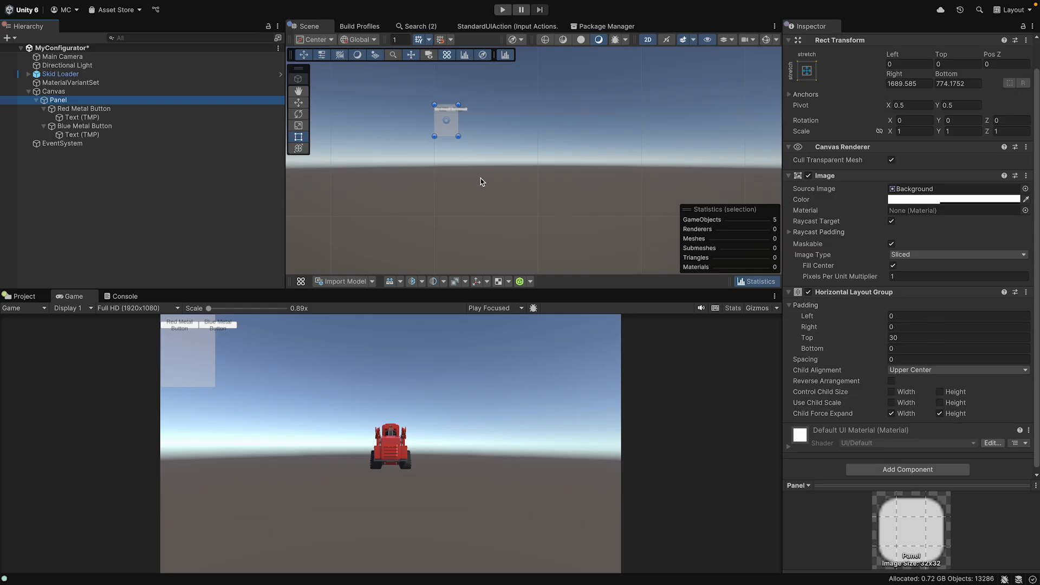
drag(465, 107, 496, 107)
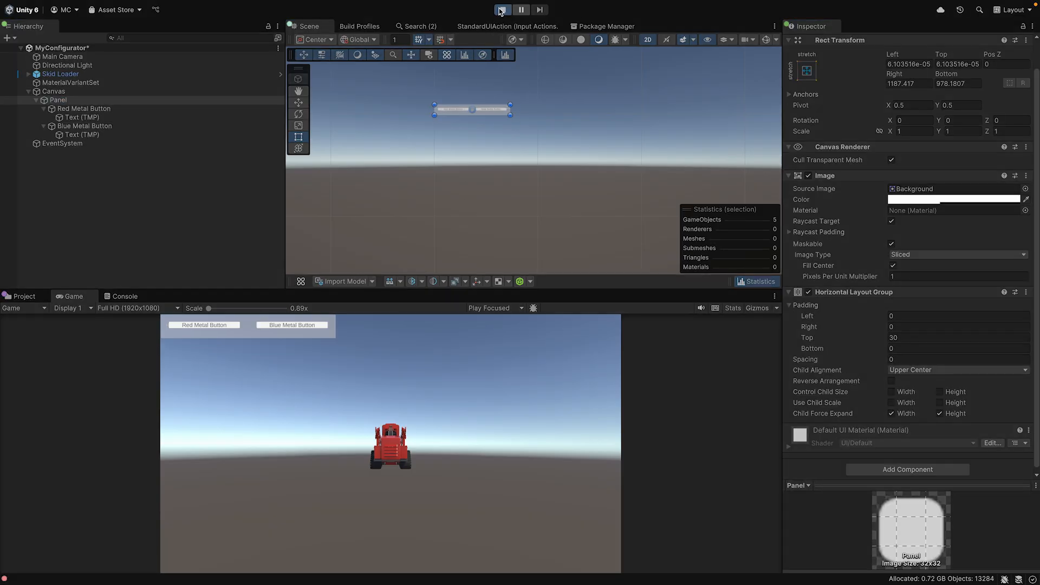
Play the scene, turn the loader blue and back to red, then stop playing.
click(499, 9)
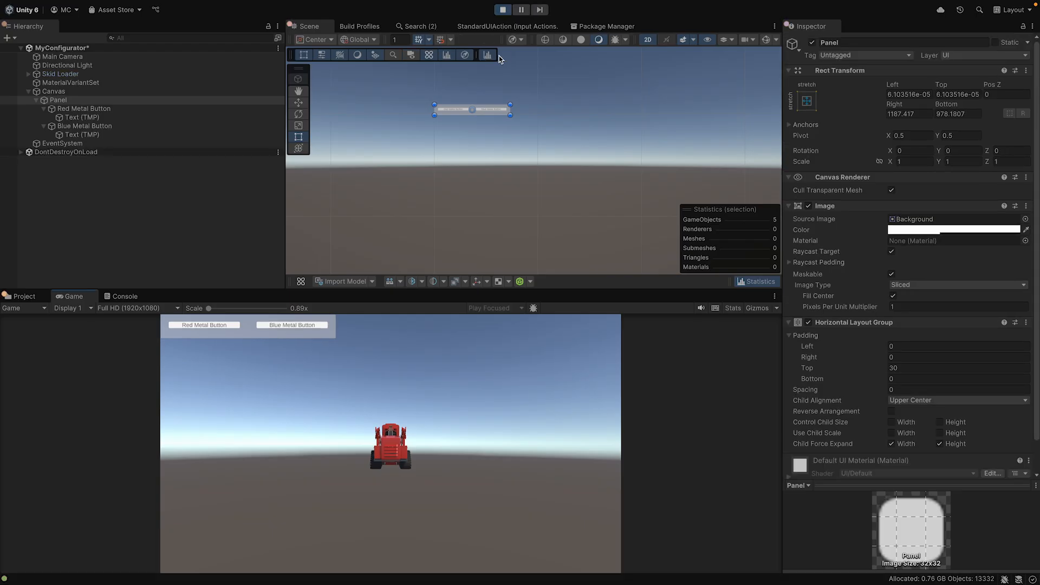
click(292, 325)
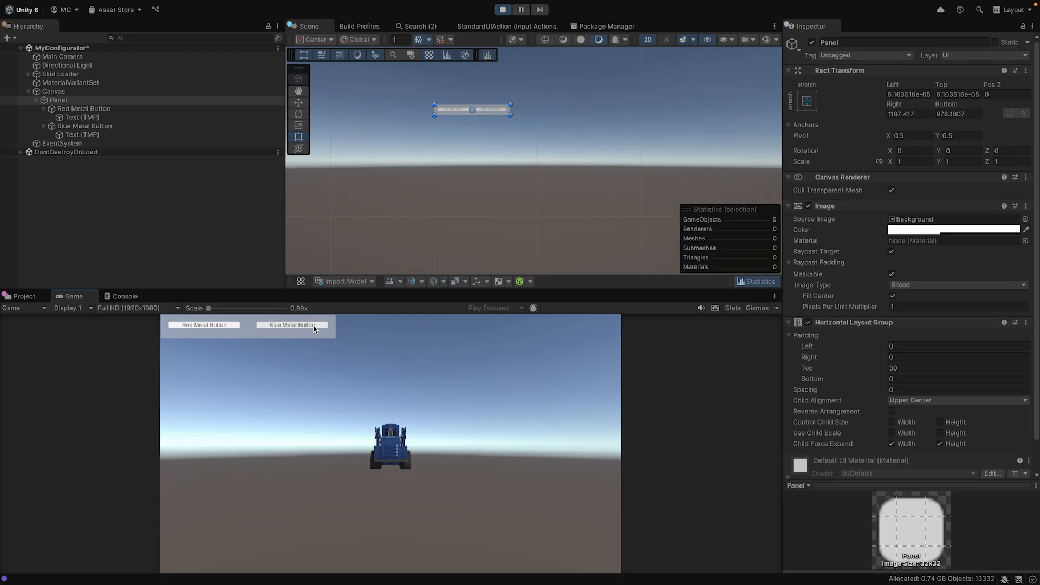
click(204, 324)
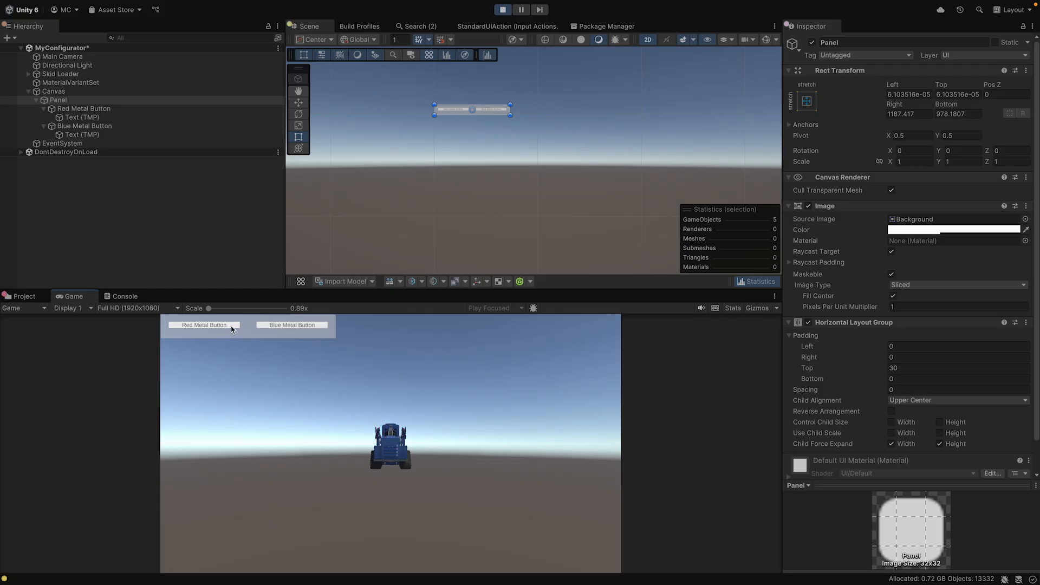
click(204, 324)
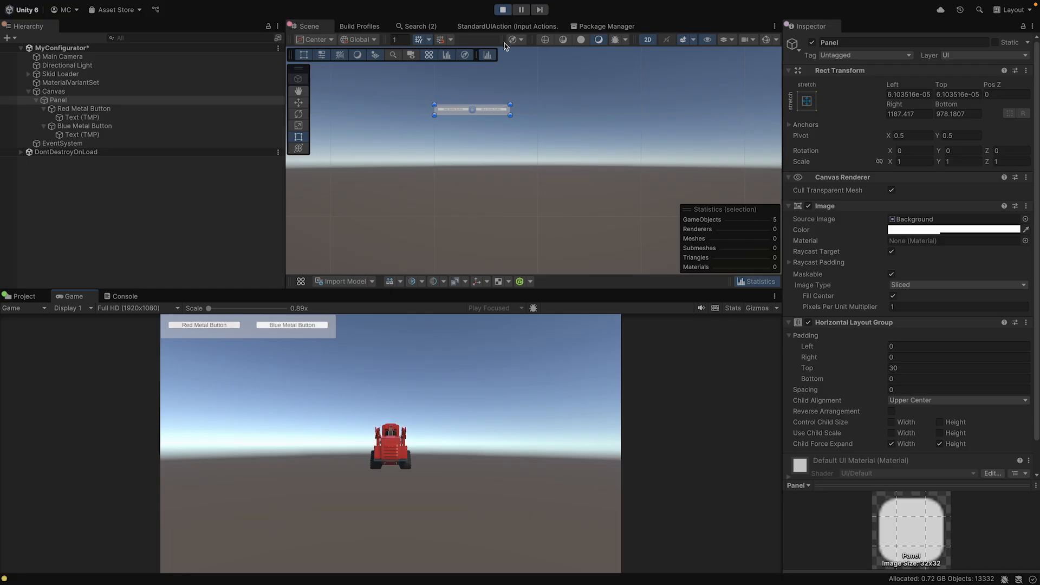
click(503, 10)
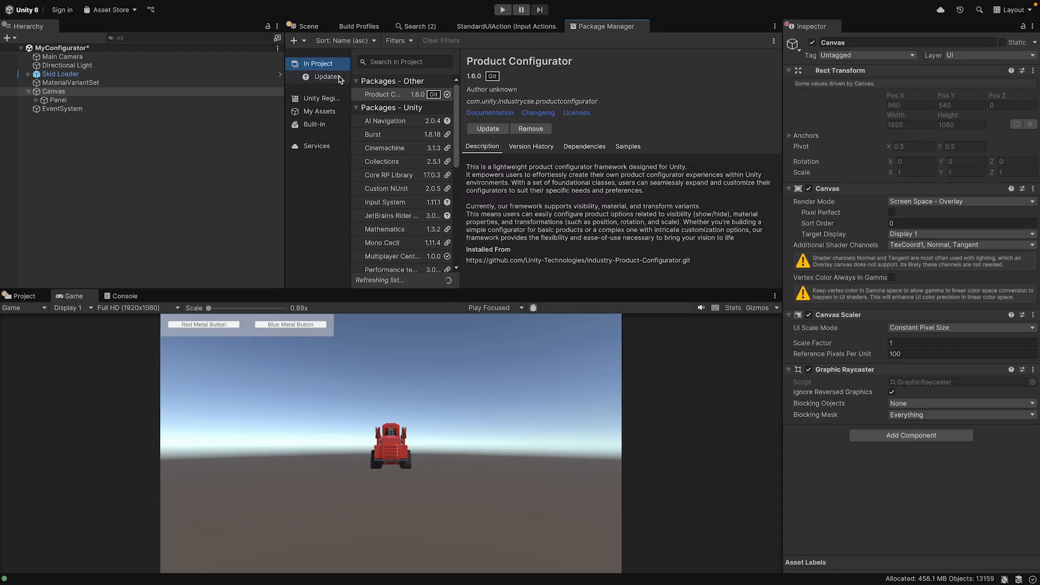
Search 'cin' among In Project packages, then in the Unity Registry.
text(cine)
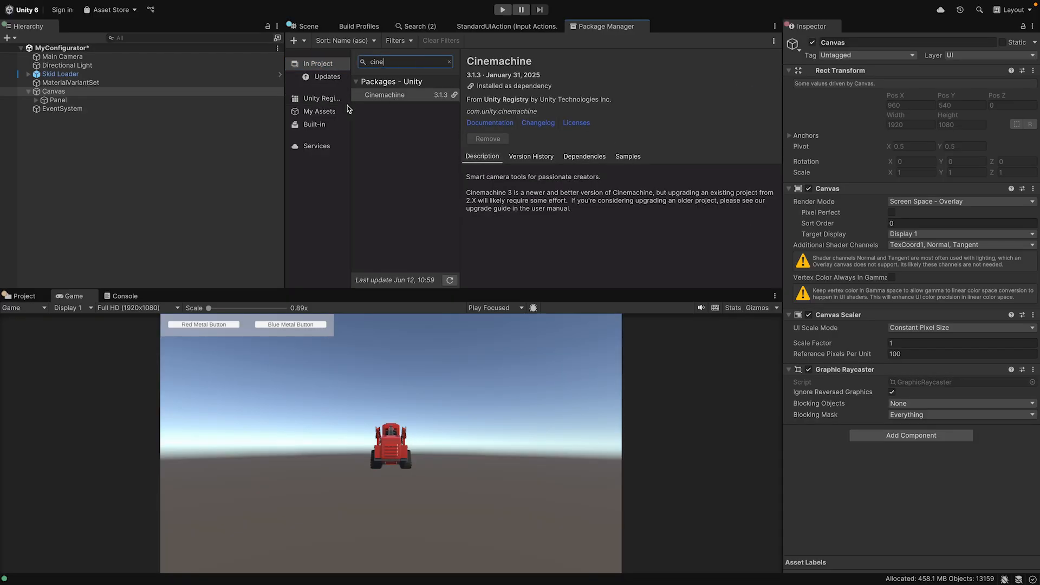
click(319, 98)
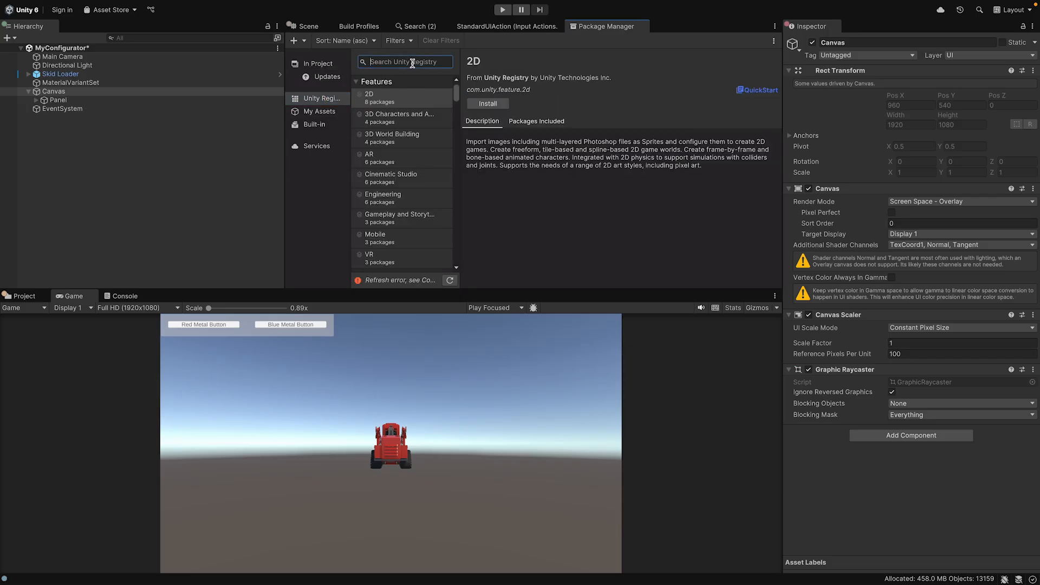
text(cin)
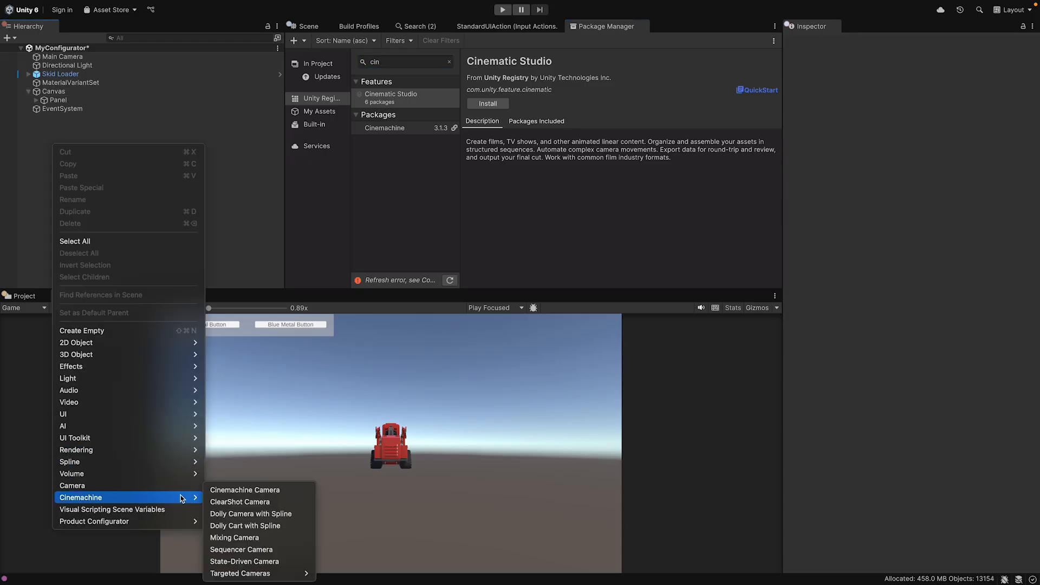
Create a Cinemachine Camera, frame the Skid Loader in the Scene view, and select the camera.
click(244, 490)
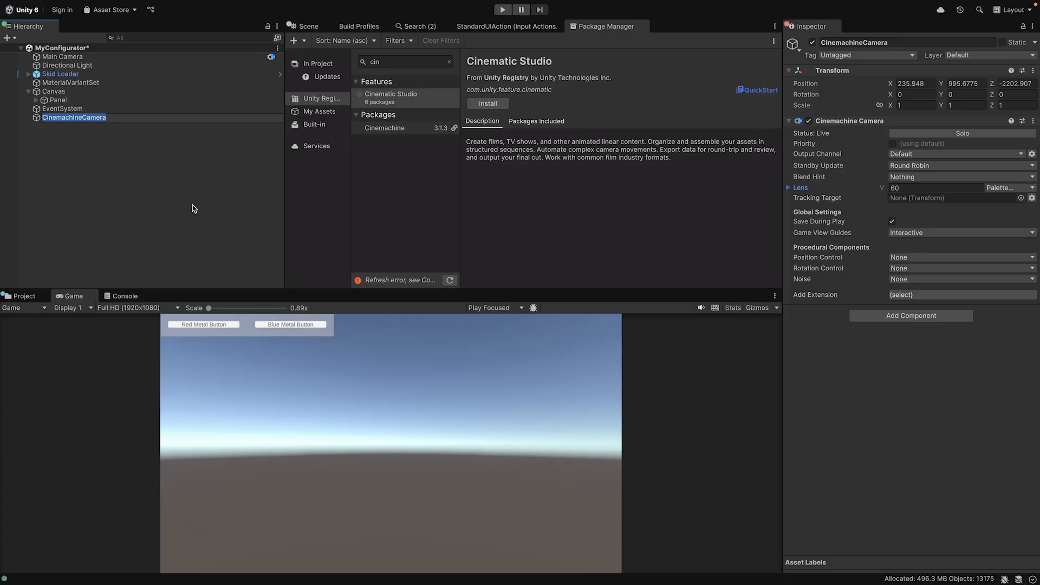
click(74, 117)
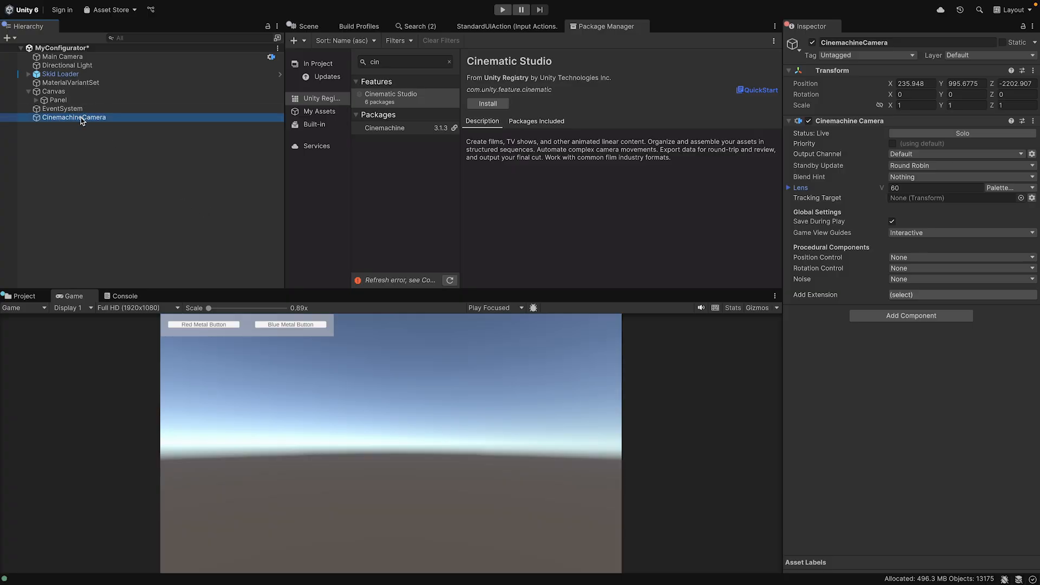
click(307, 26)
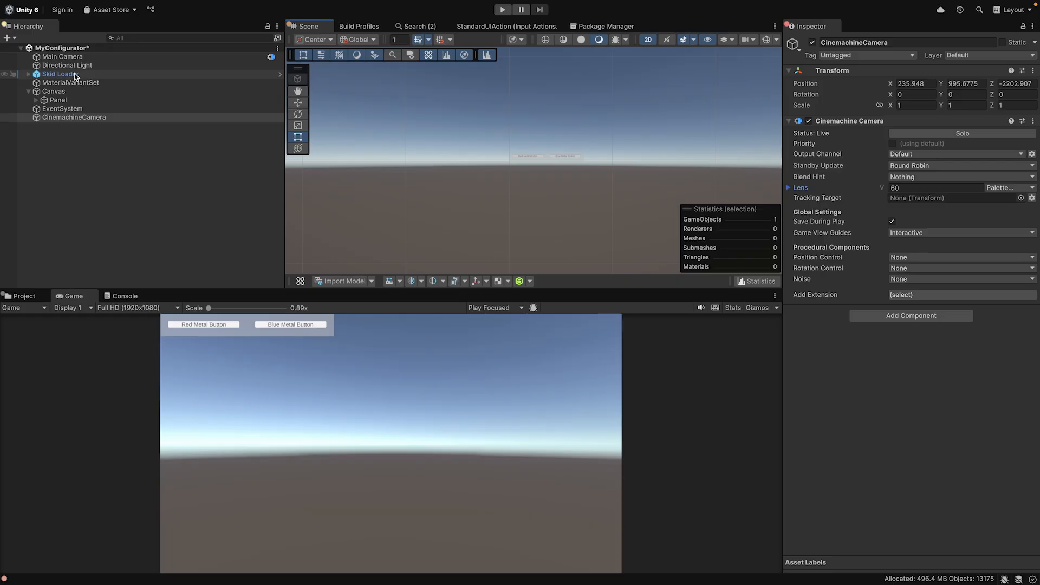
click(59, 74)
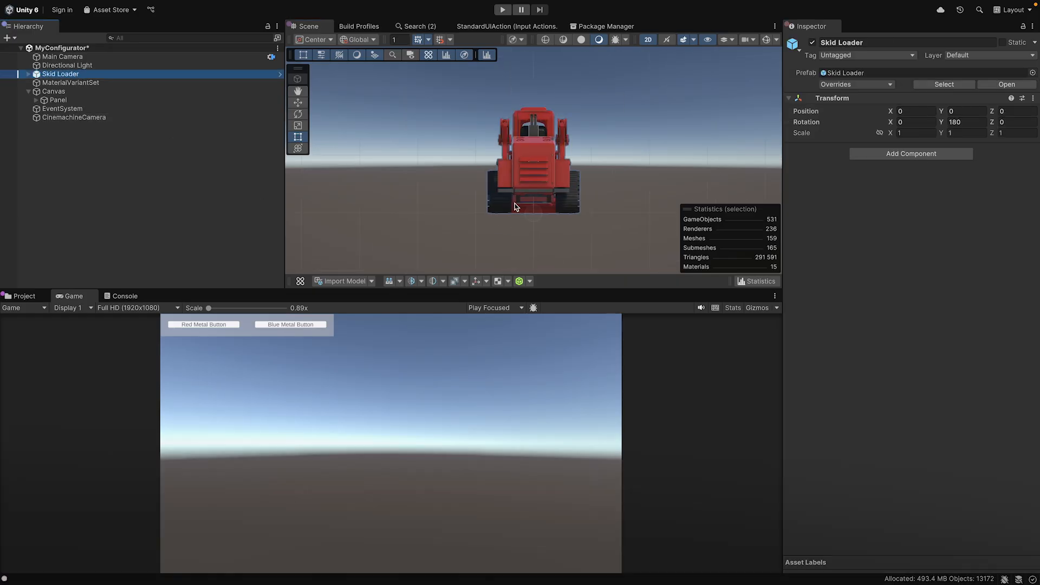
key(ctrl+shift+f)
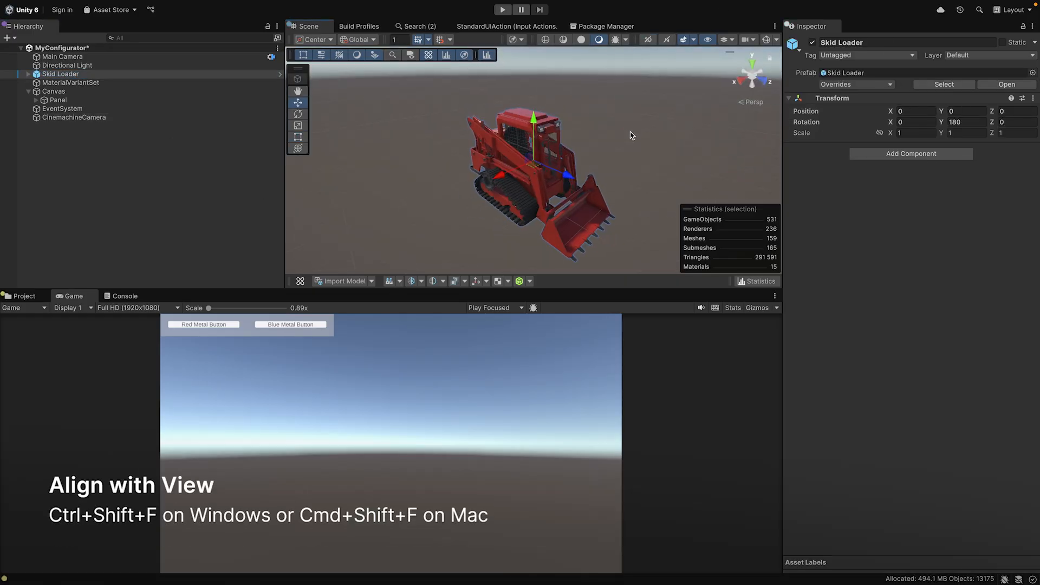
click(73, 118)
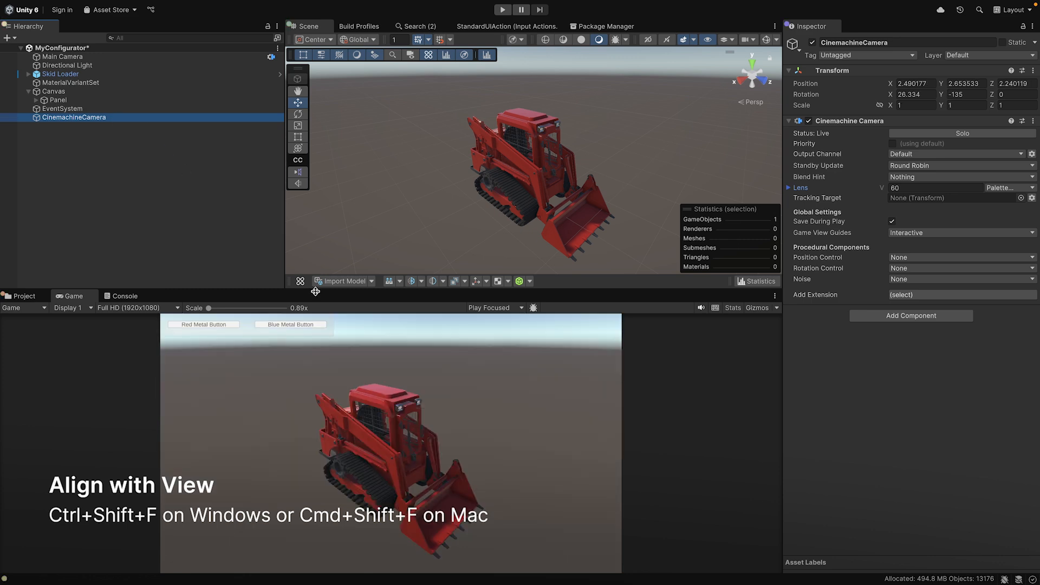
Duplicate the Cinemachine camera, rotate the copy to a side view, and solo the first camera.
click(62, 108)
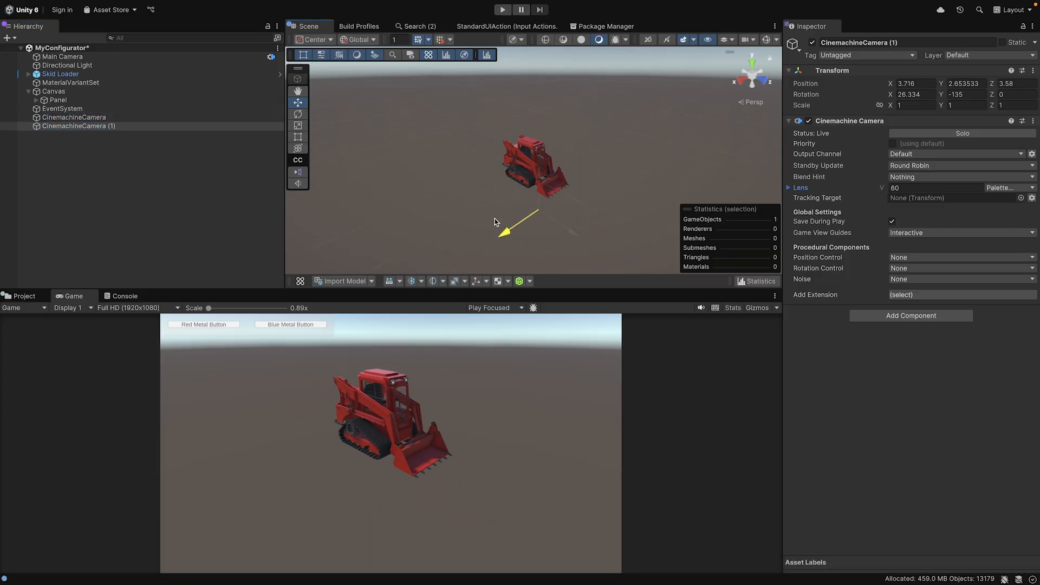
click(298, 113)
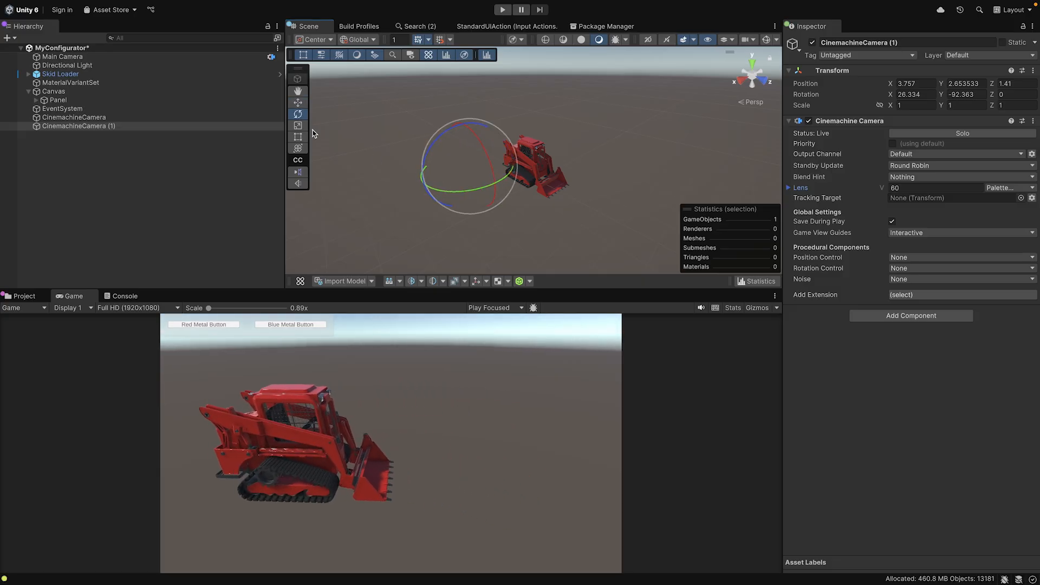
click(73, 117)
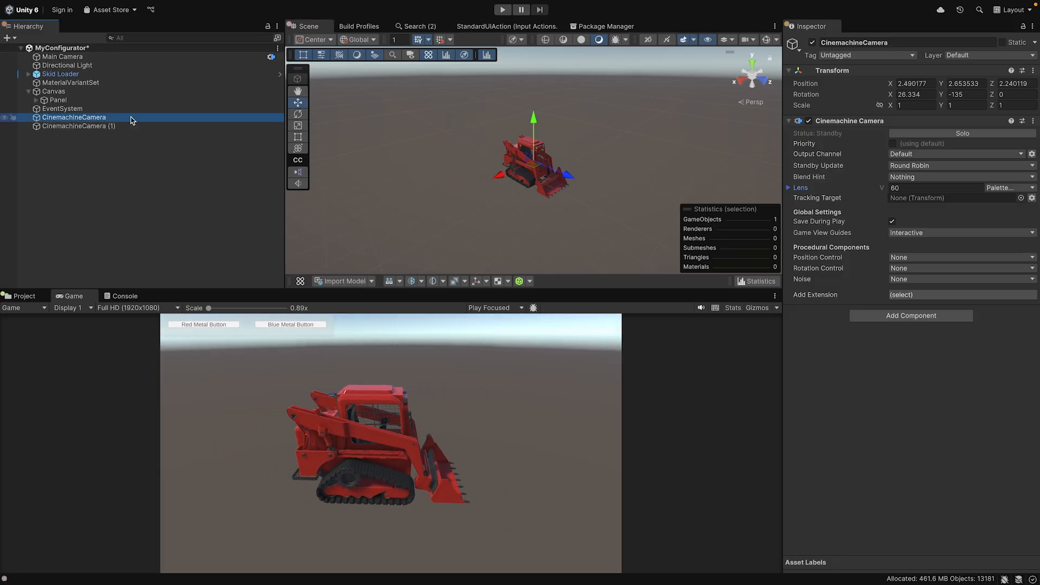
click(893, 143)
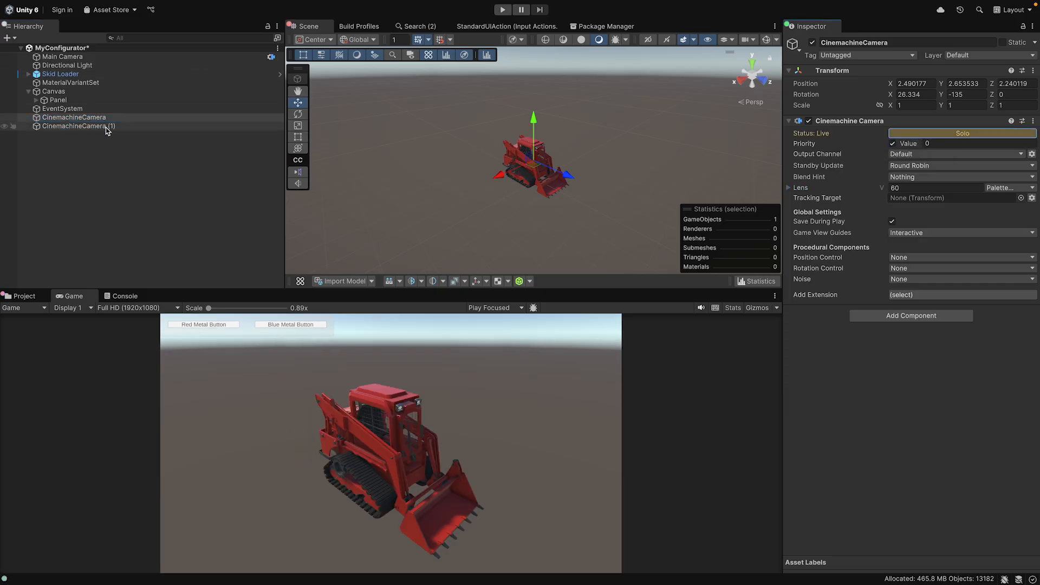
Solo-preview the side camera copy and select the opposite-side camera.
click(78, 126)
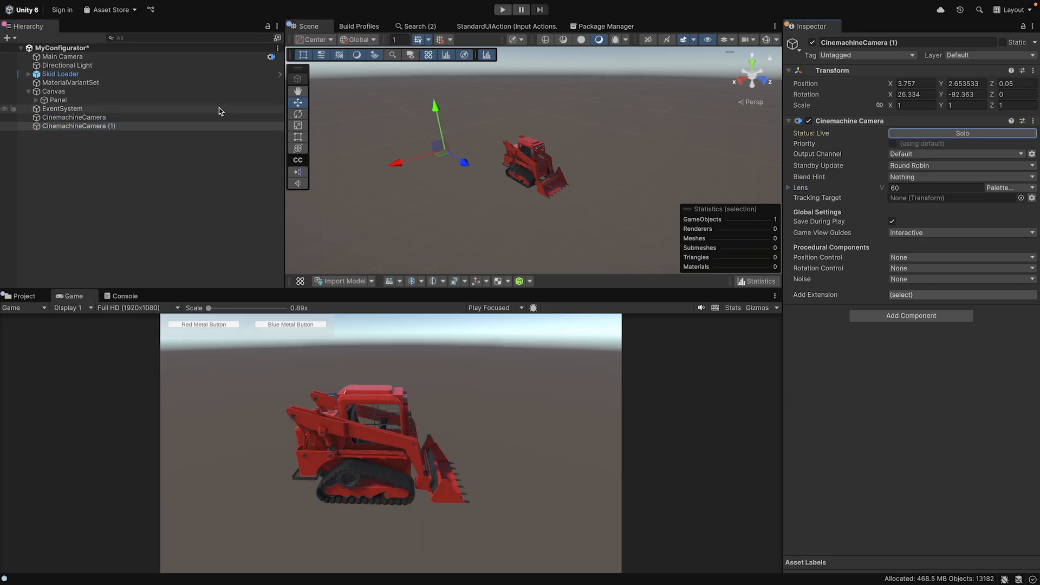
click(73, 117)
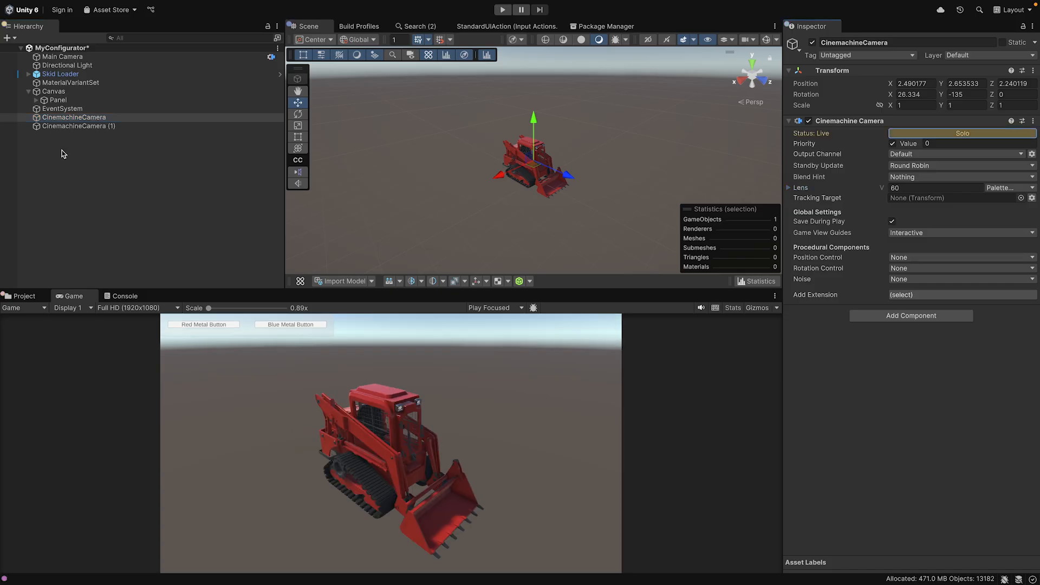
click(78, 126)
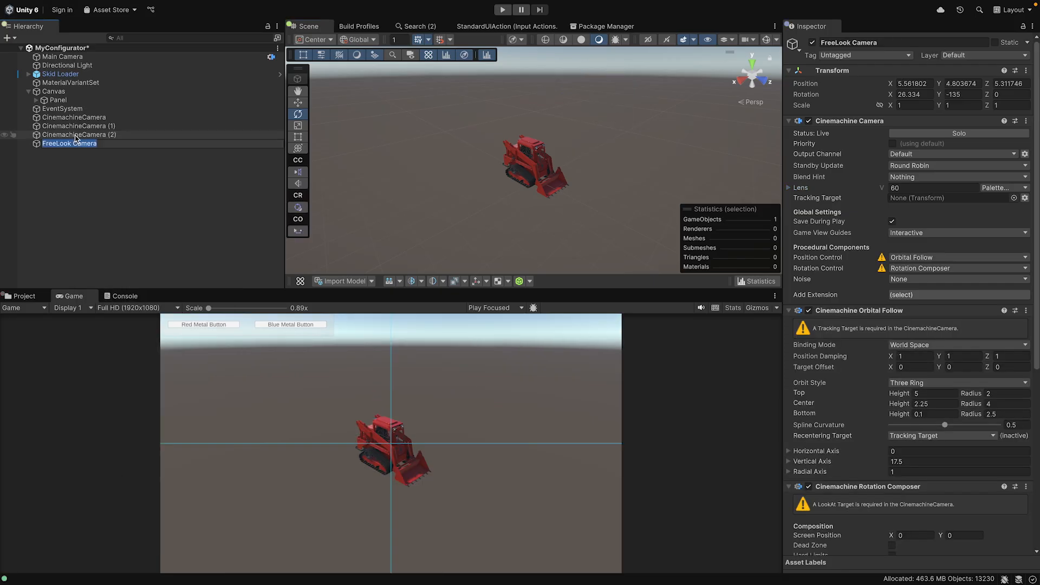
click(79, 143)
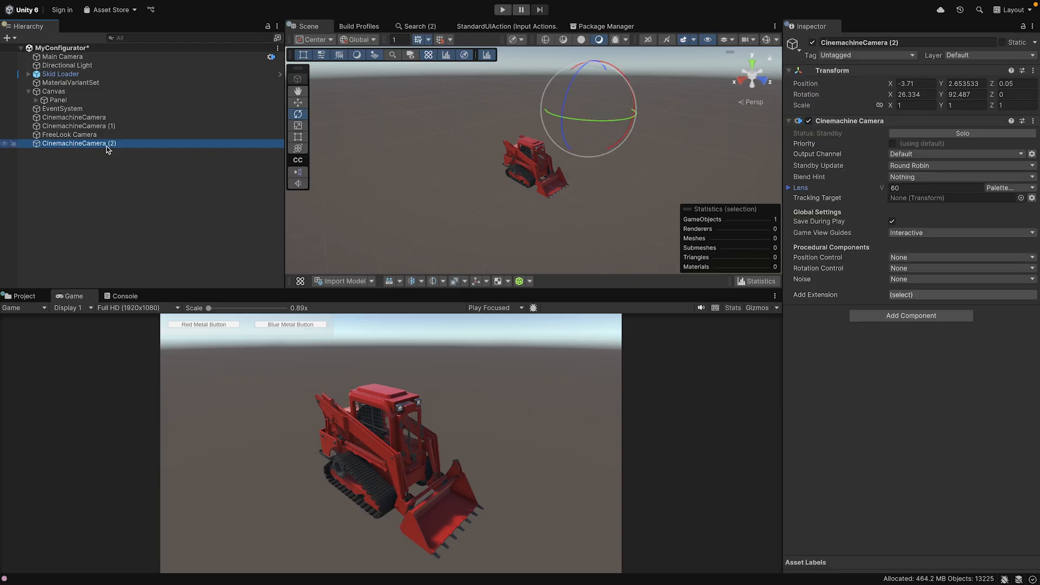
Parent the cameras under an empty Cameras object and rename the side camera copies.
right_click(66, 133)
text(Cameras)
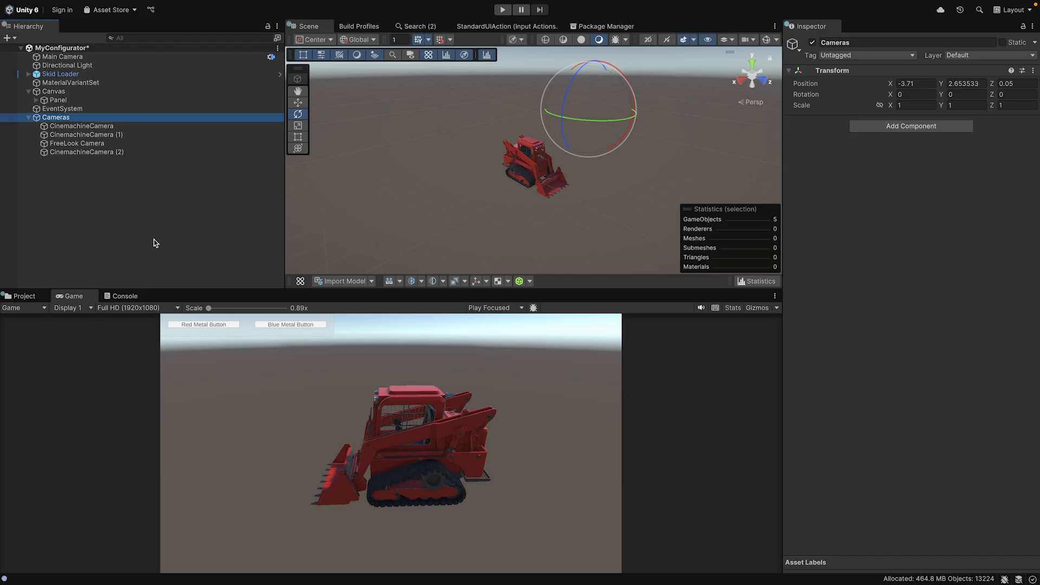
click(82, 125)
text(Side)
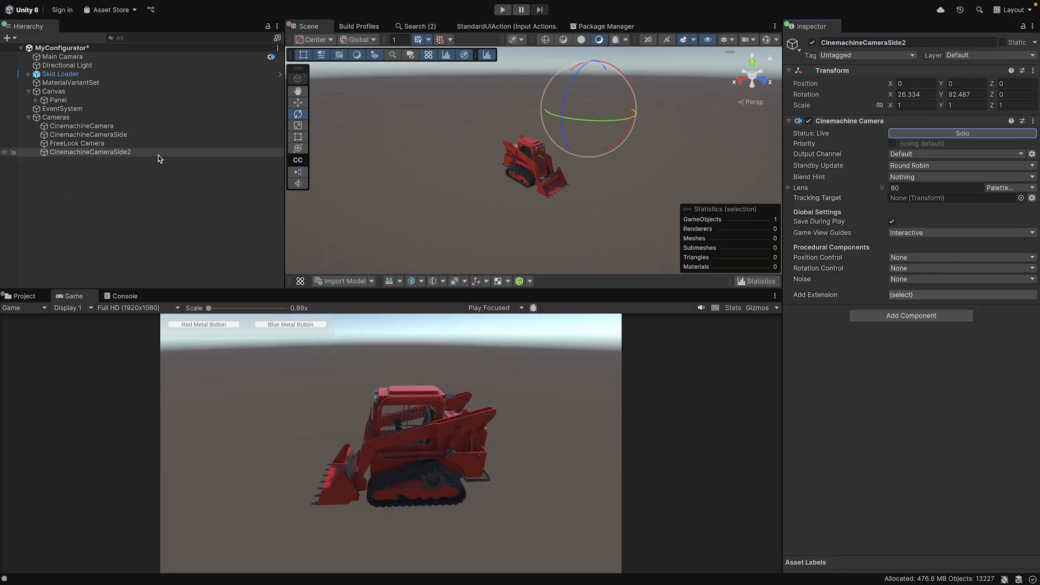
Copy the button panel, rename its buttons Camera, and wire Camera's click to CinemachineCamera.Prioritize().
click(62, 108)
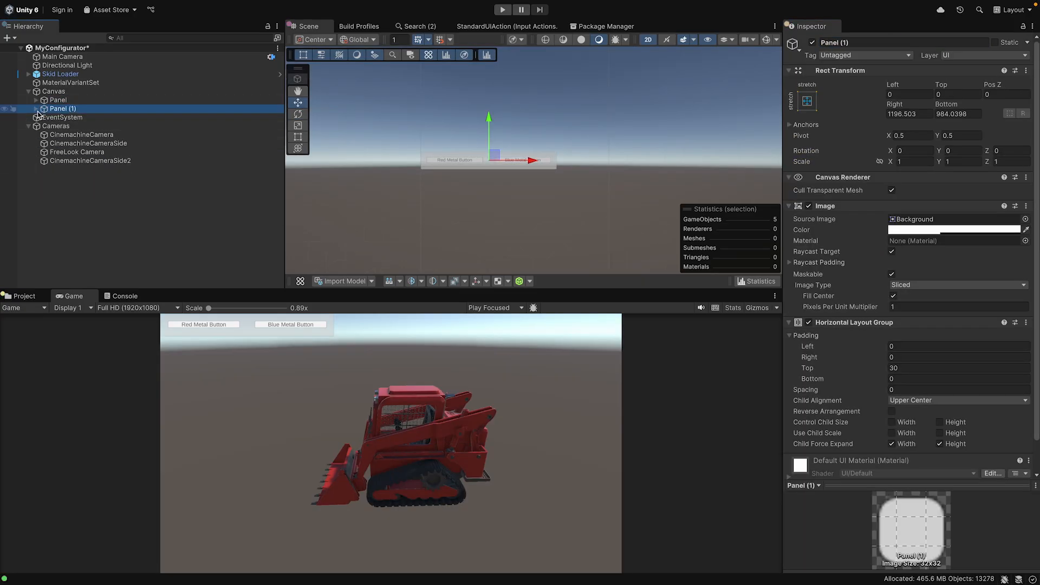
click(37, 109)
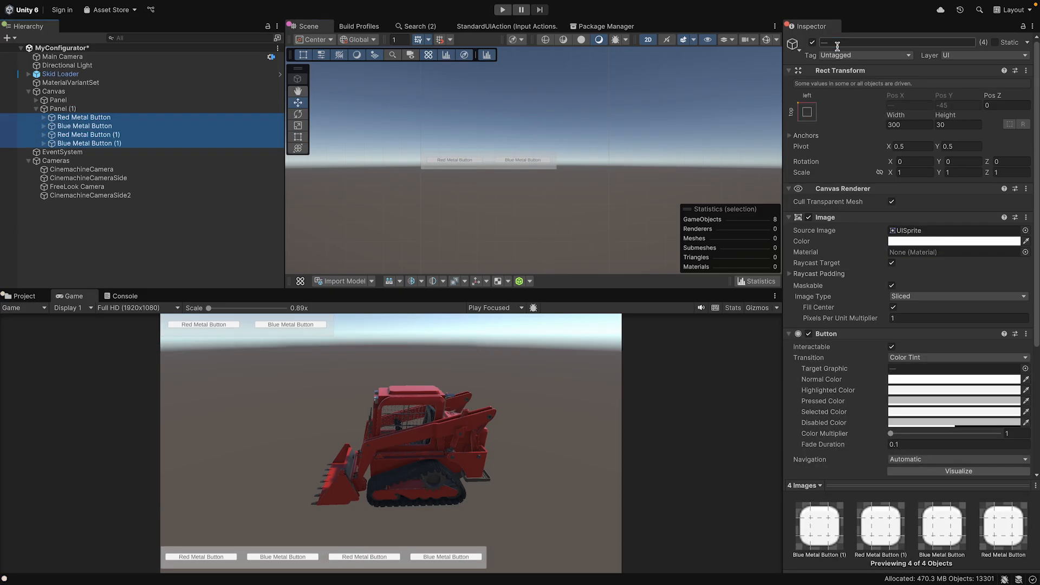
text(Camera)
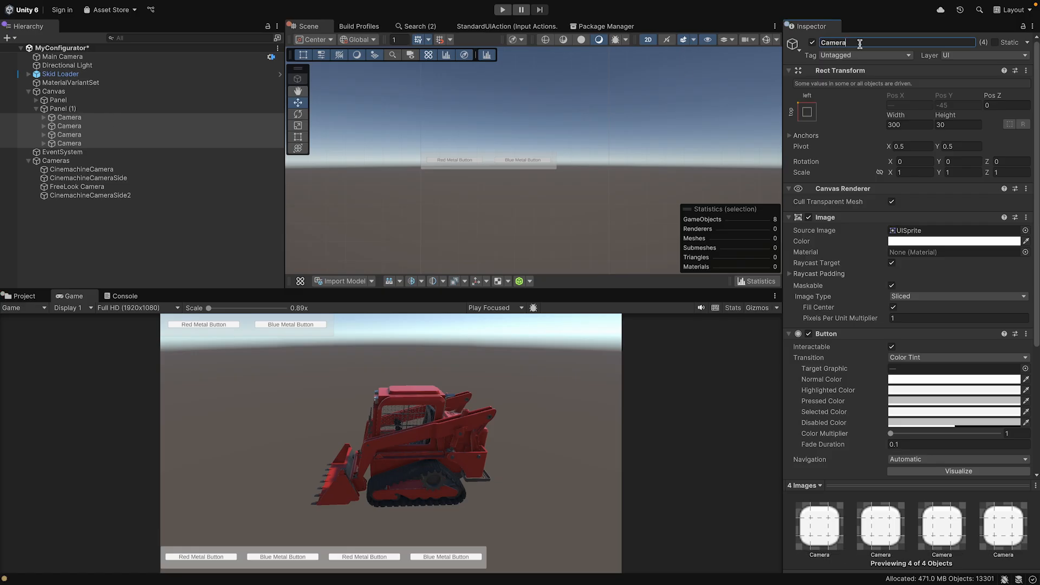
click(68, 117)
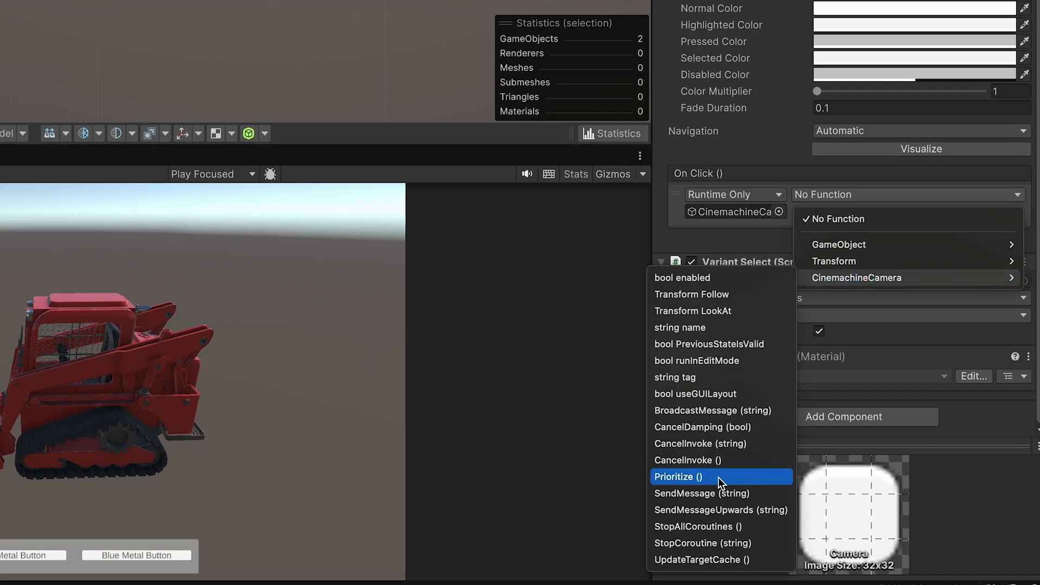
click(677, 476)
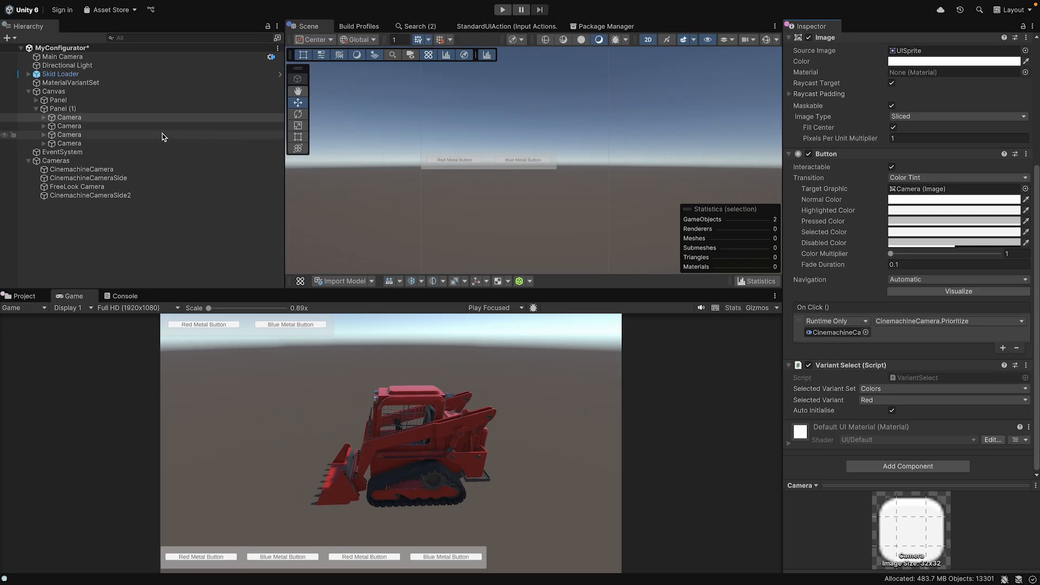
click(68, 126)
text(_FreeLook)
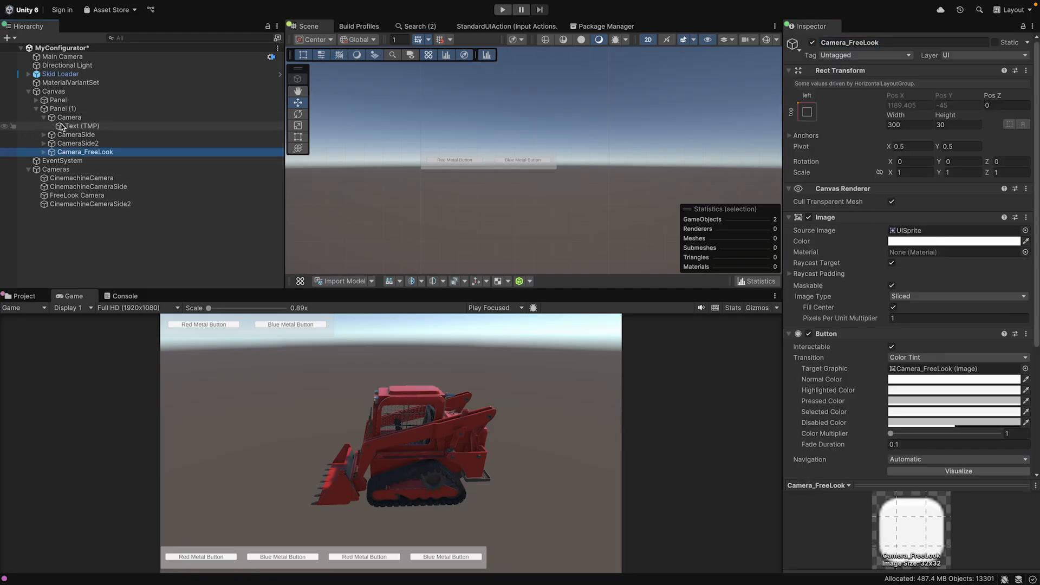
Set the FreeLook Camera's Tracking Target to Skid Loader and locate the Player/Look input action.
click(82, 160)
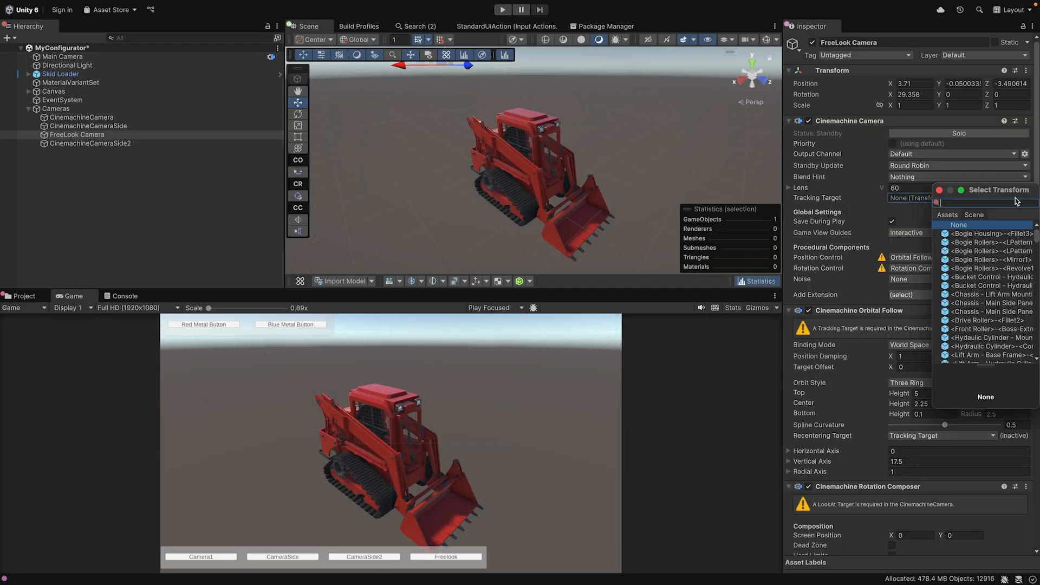
text(ski)
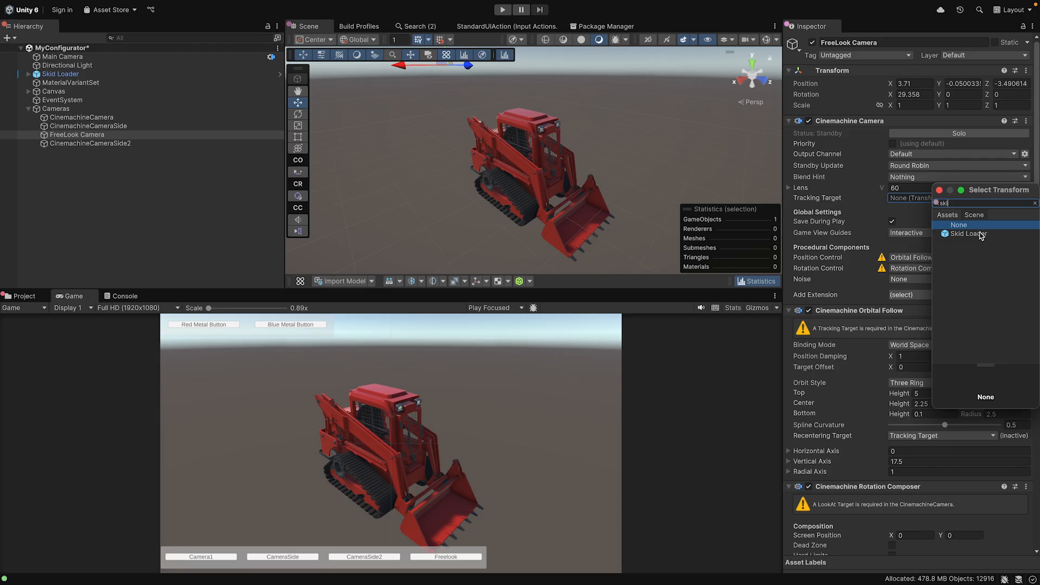
click(965, 233)
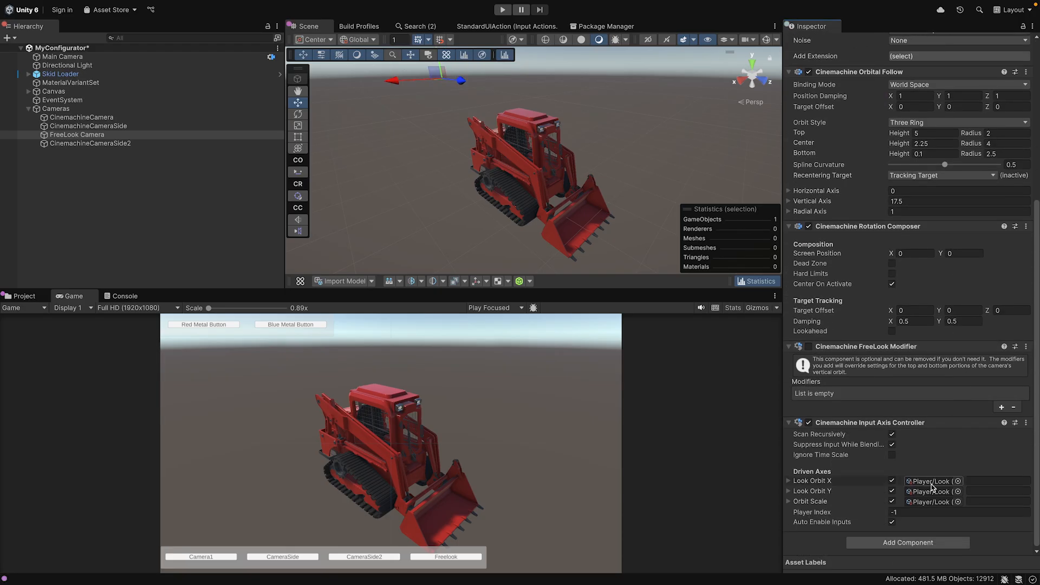
click(22, 296)
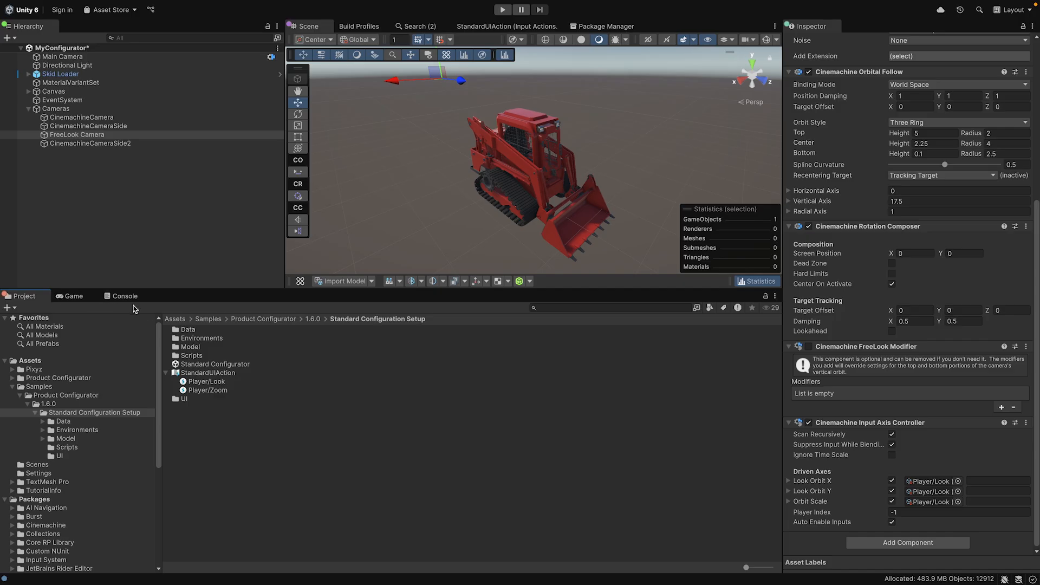
click(932, 481)
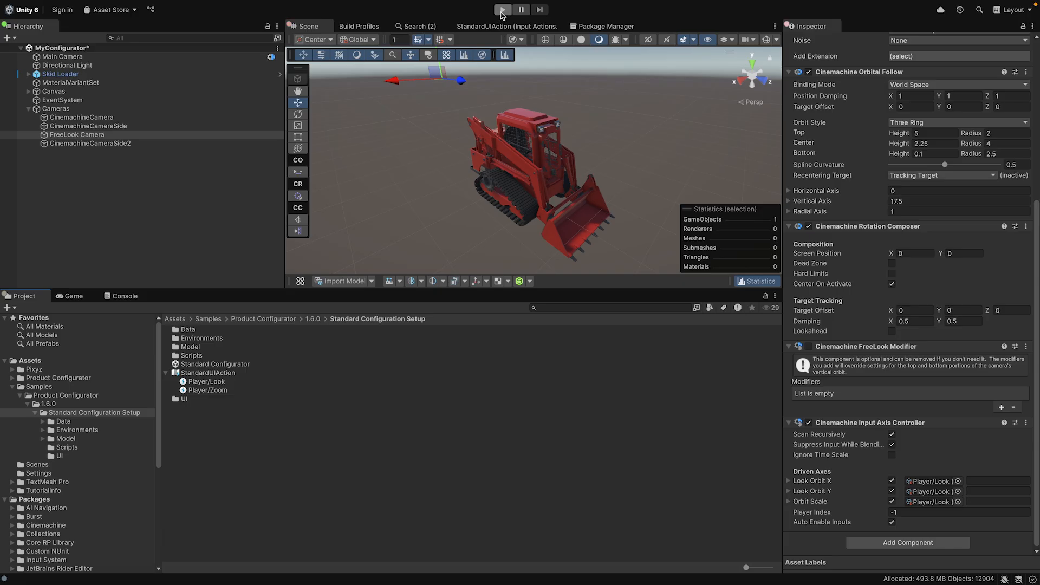
Play the scene, try CameraSide2, CameraSide, Camera1 and Freelook views, then stop Play mode.
click(502, 9)
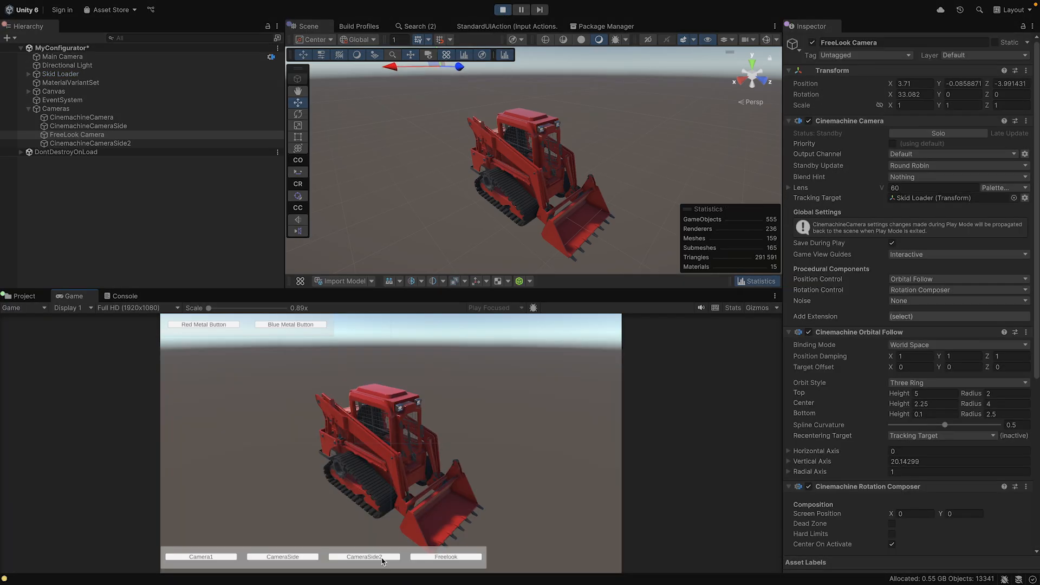
click(363, 556)
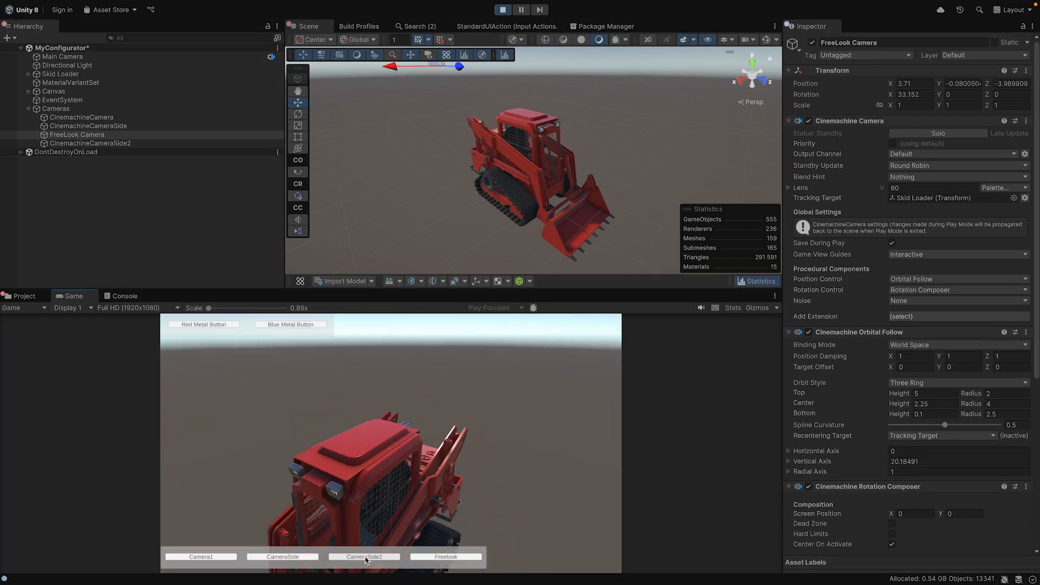
click(282, 556)
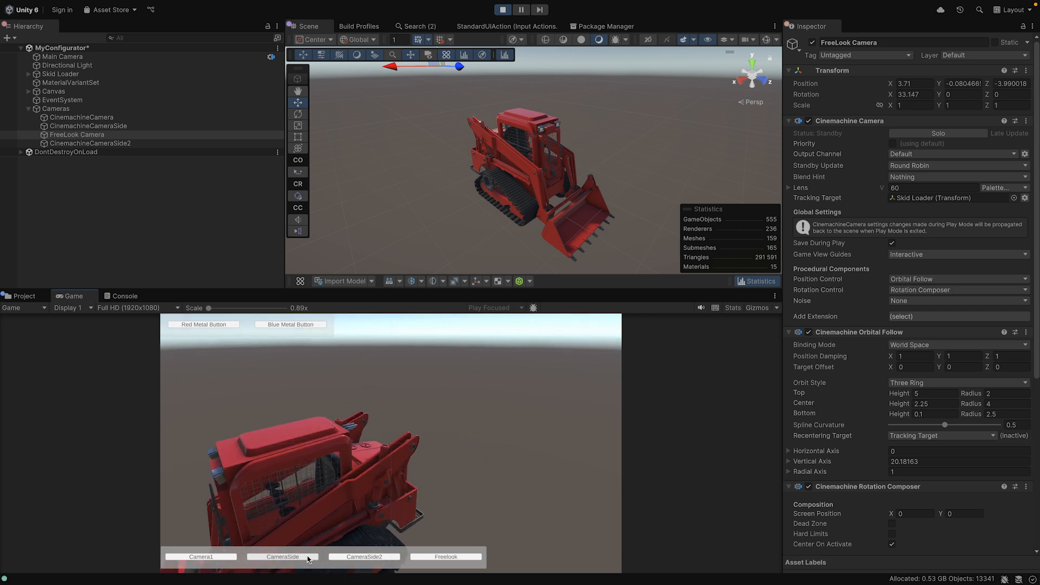
click(200, 556)
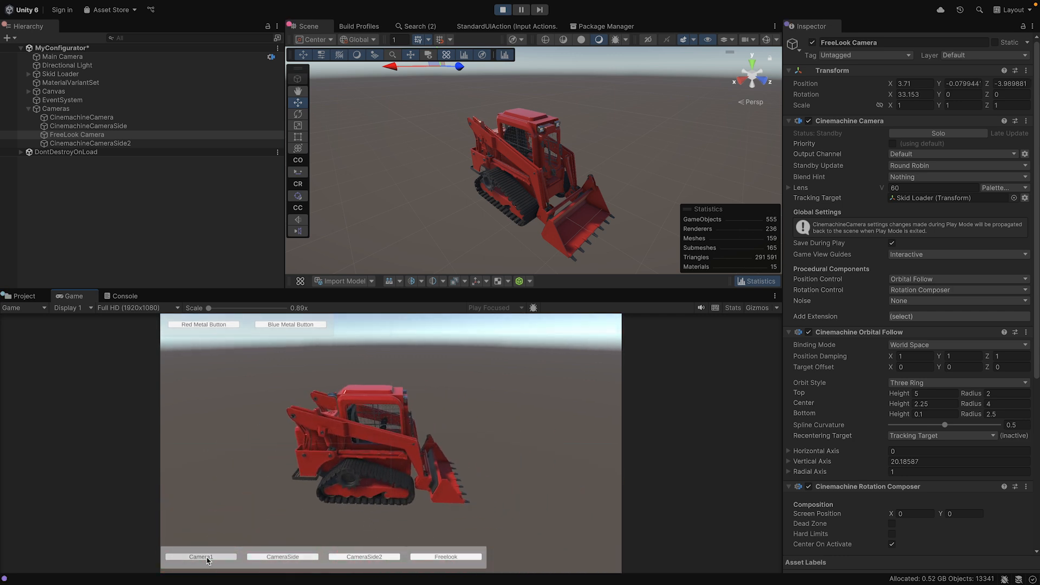
click(446, 556)
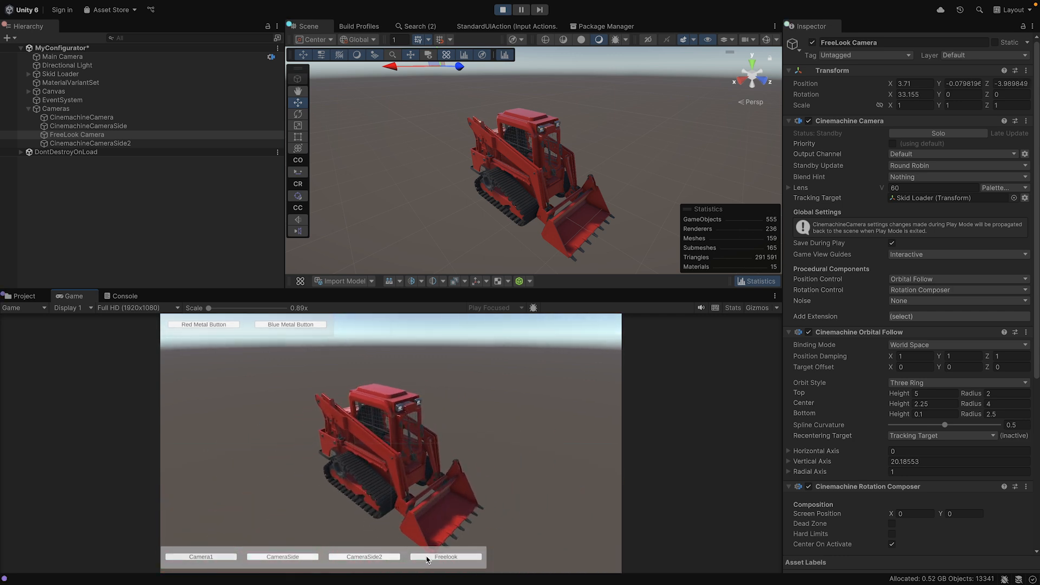
click(446, 556)
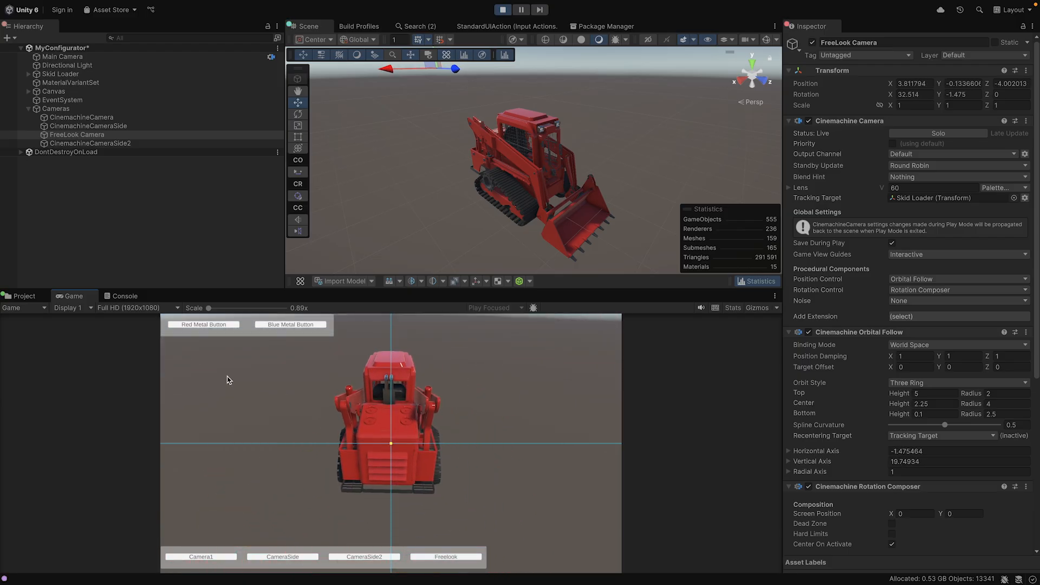
click(65, 6)
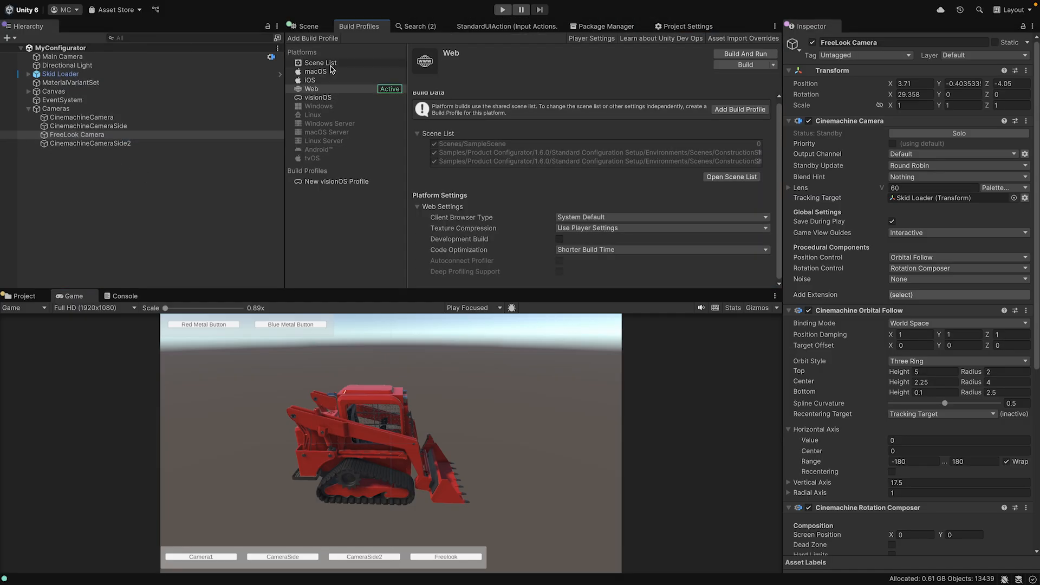
Leave only Scenes/MyConfigurator in the Build Profiles scene list and open Player settings.
click(310, 80)
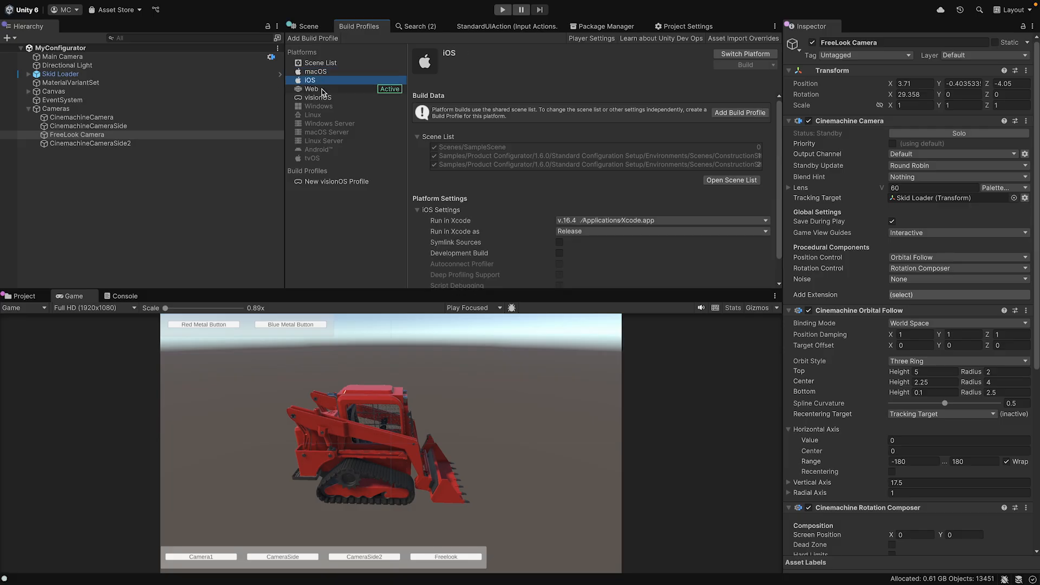
click(311, 89)
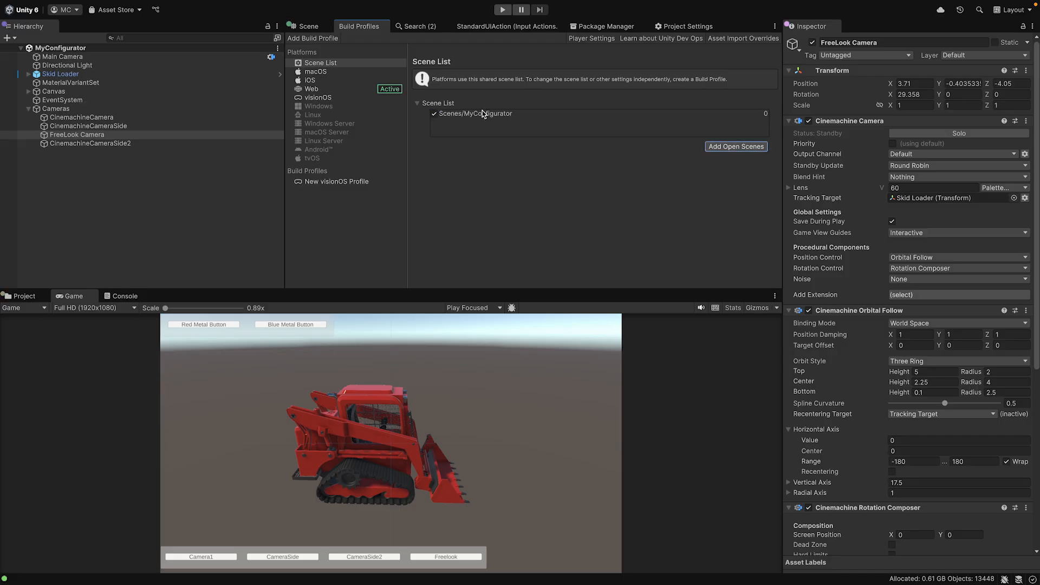
click(311, 89)
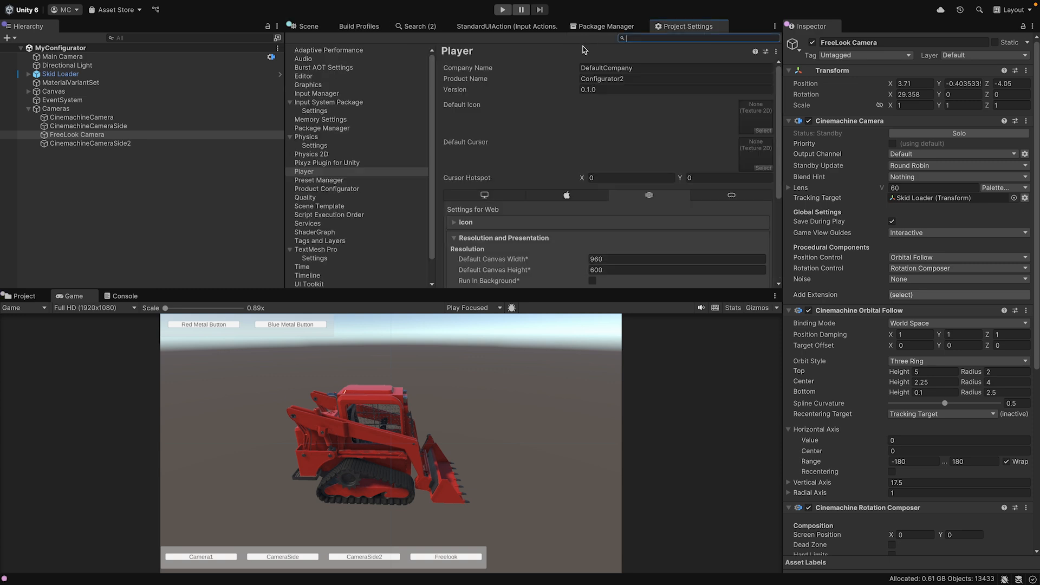
Scroll Web Player settings to Resolution and Presentation: 960×600 canvas, PWA template.
scroll(down, 3)
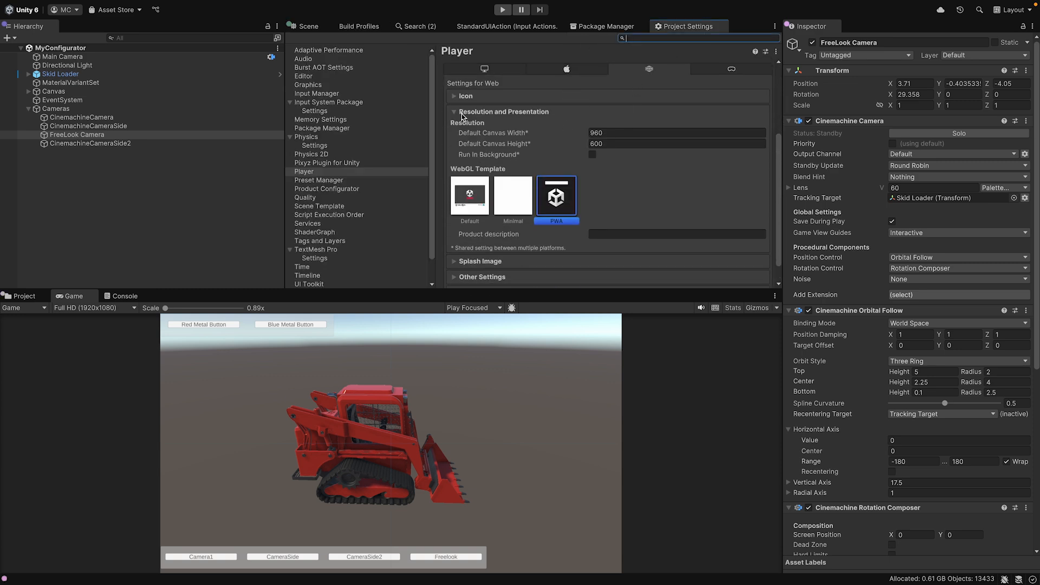
scroll(down, 3)
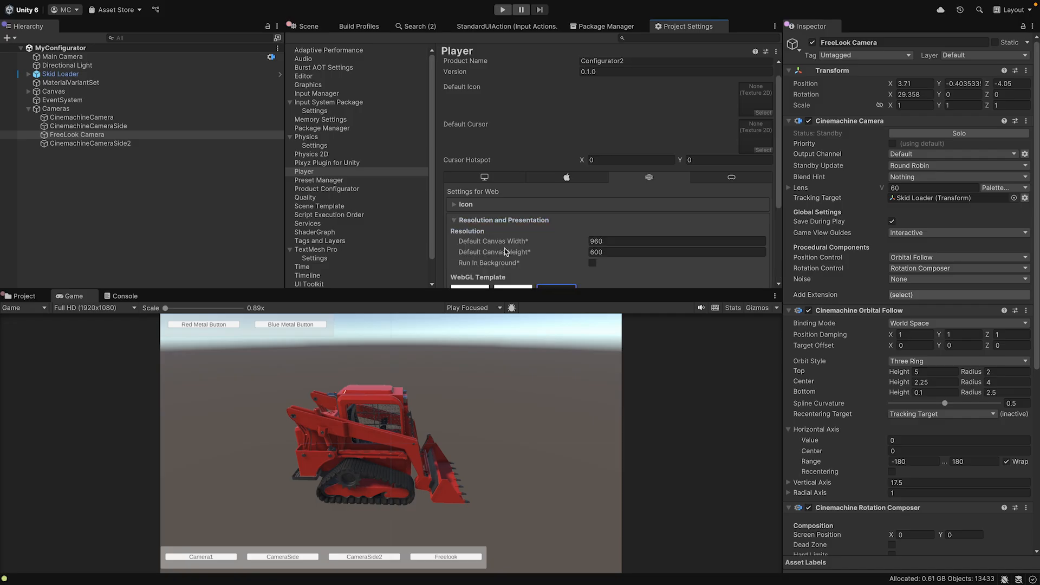
mouse_move(638, 123)
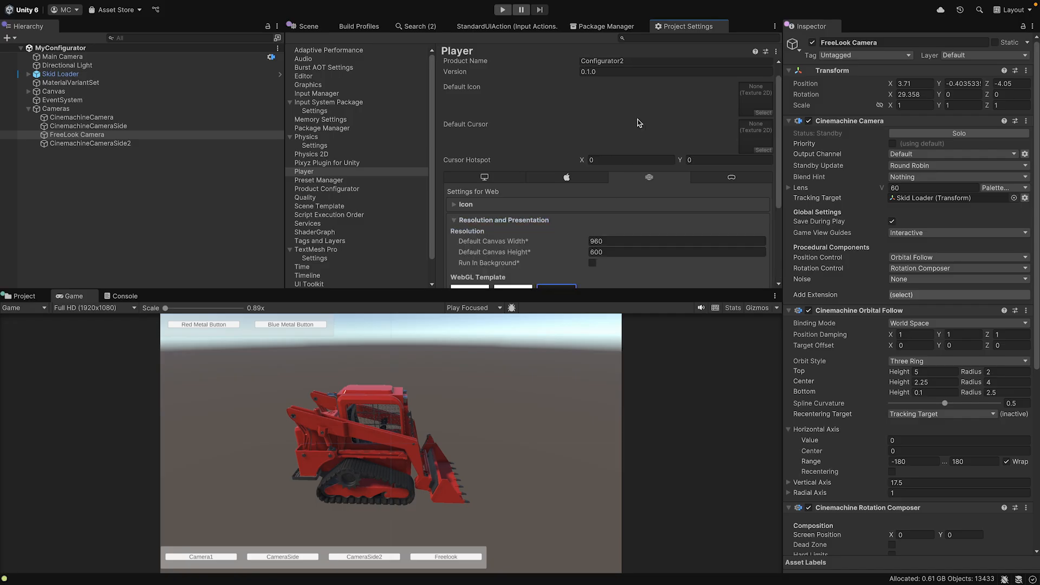
Build and Run for Web, saving as My Configurator in the Build folder.
click(826, 72)
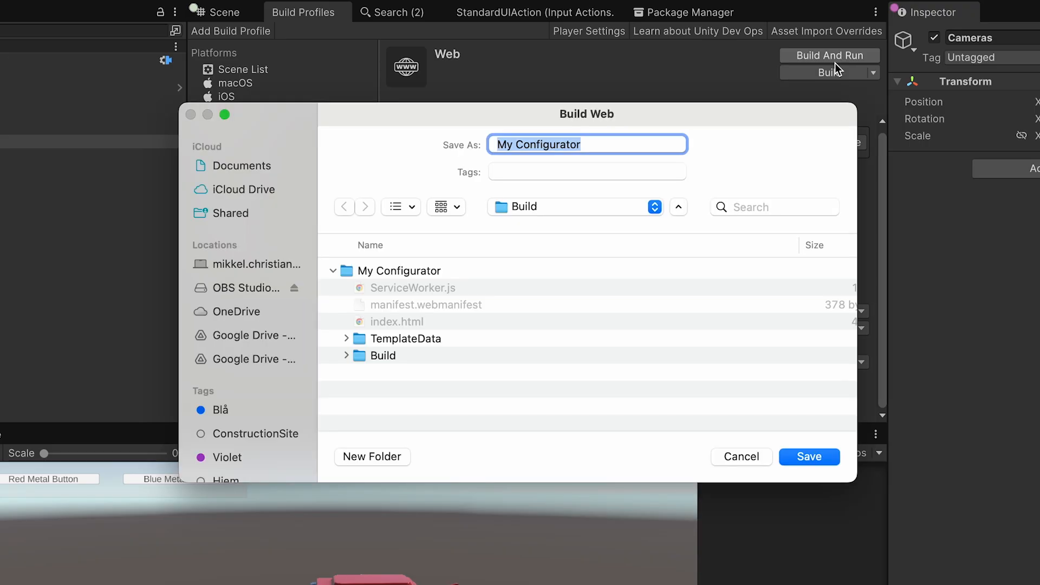
click(810, 456)
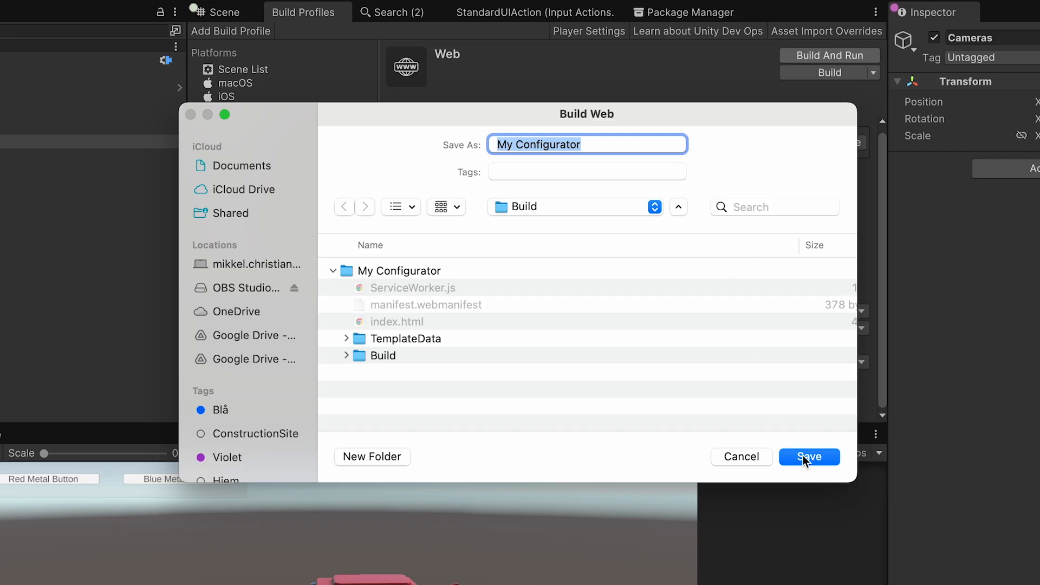
click(807, 456)
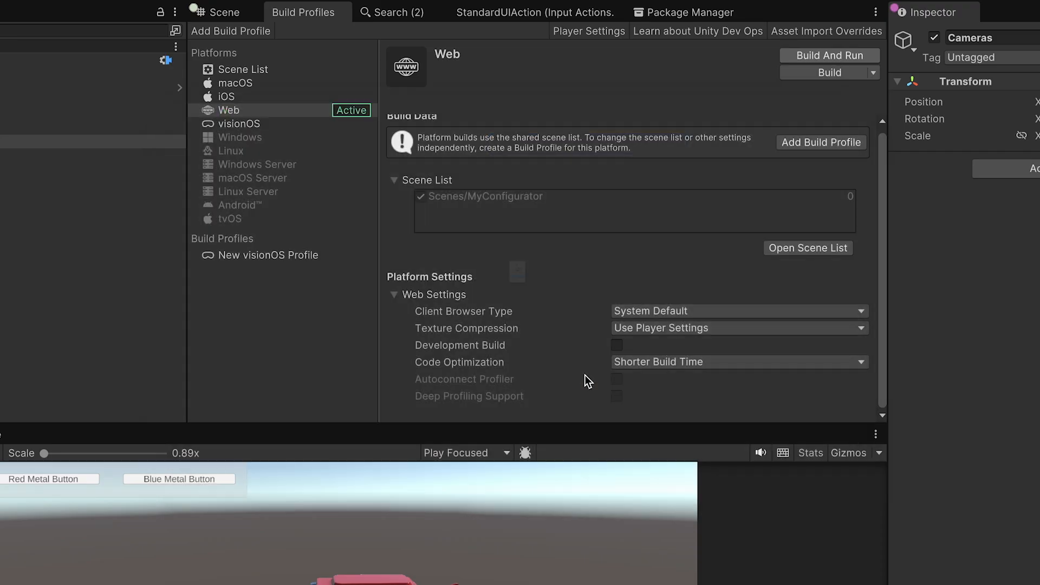
click(829, 72)
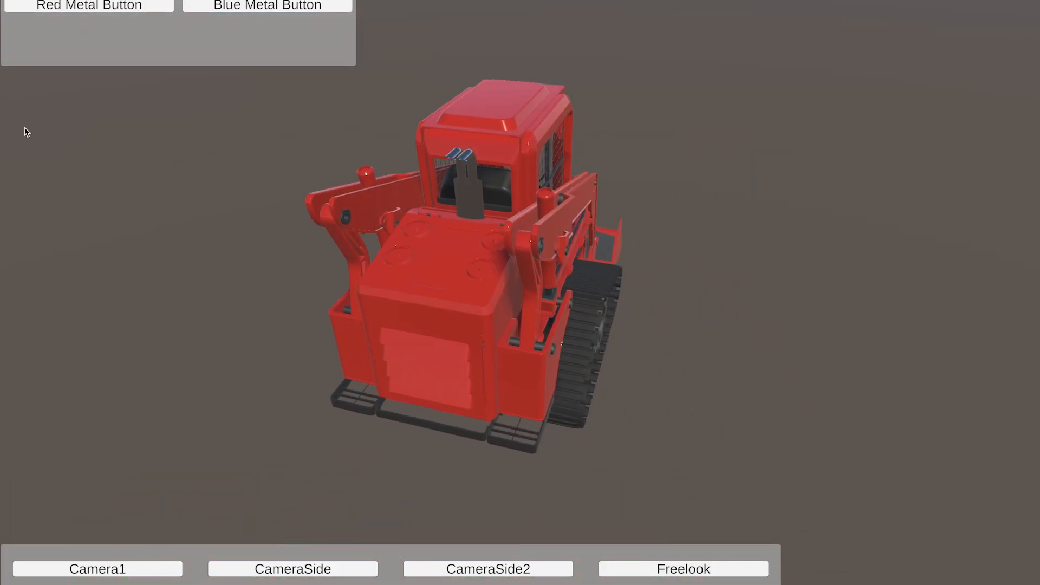
Apply the Blue Metal paint option so the skid loader turns blue.
click(267, 6)
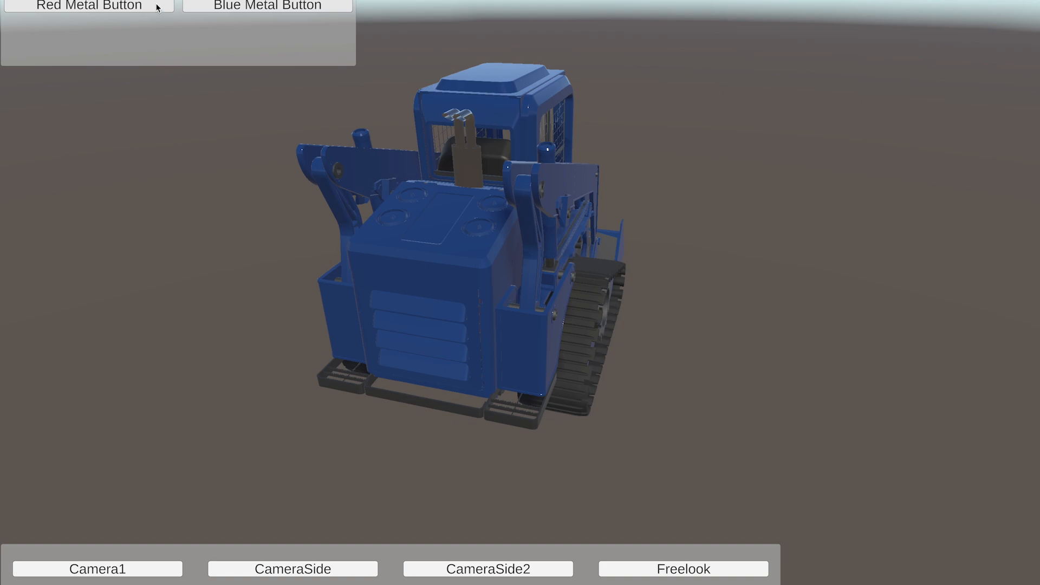